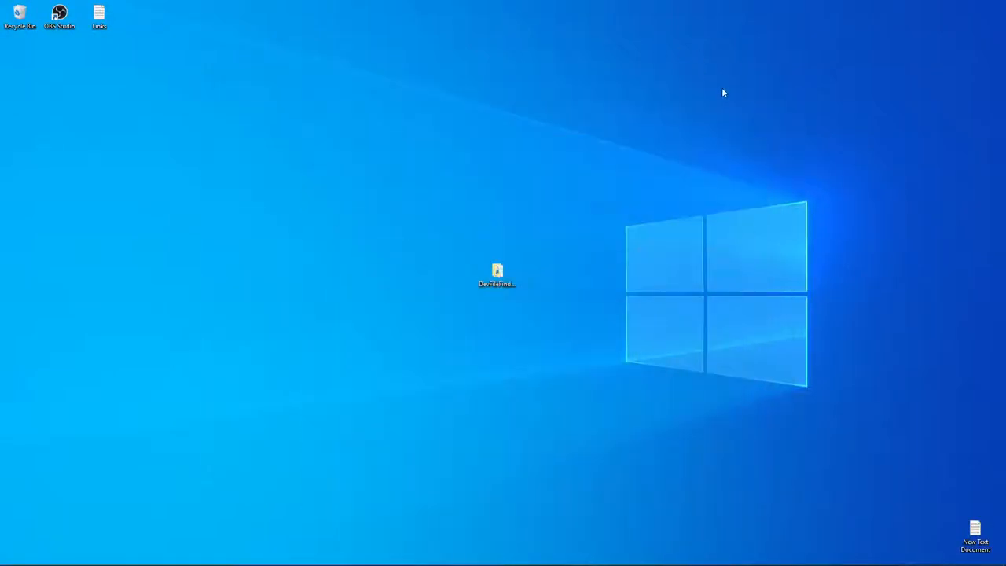
pyautogui.moveTo(534, 174)
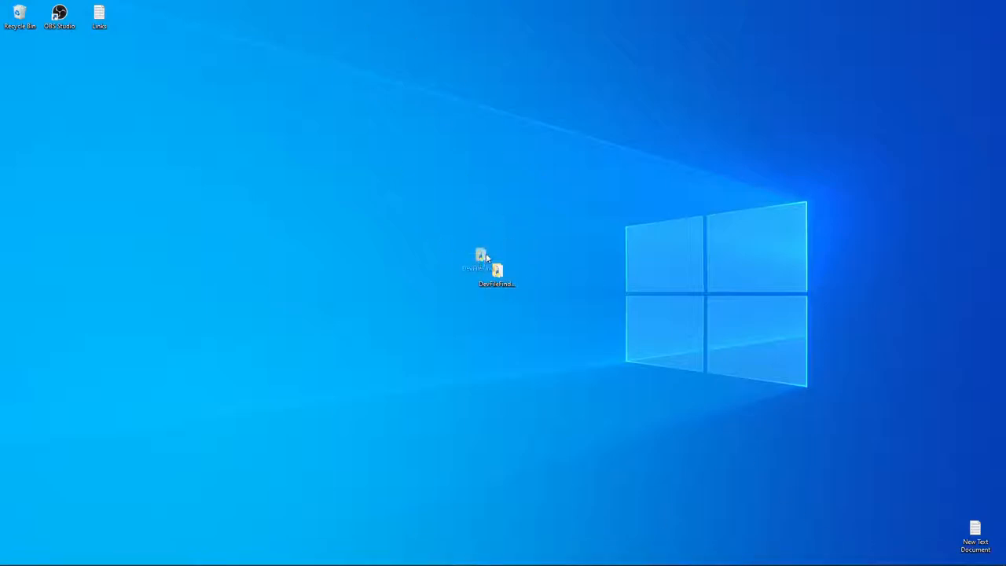
# - Rearrange the file icons on the desktop toward the top and centre
pyautogui.moveTo(484, 264); pyautogui.dragTo(50, 220)
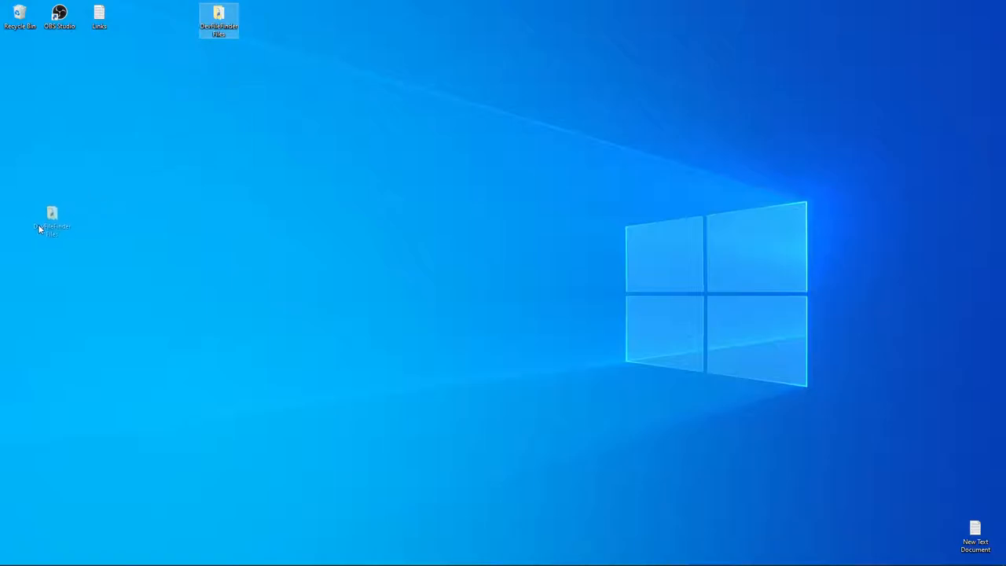
pyautogui.moveTo(218, 19); pyautogui.dragTo(538, 149)
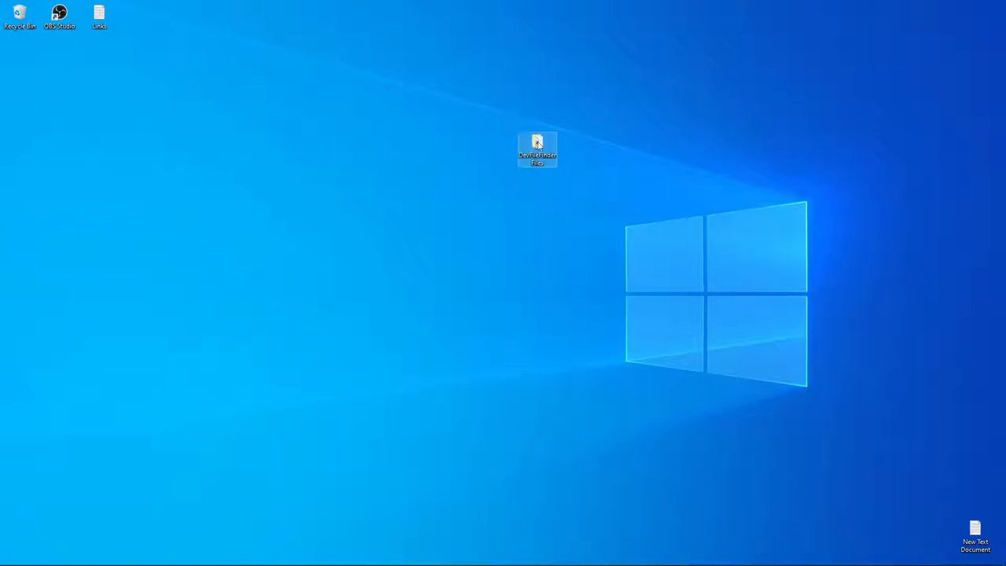
pyautogui.moveTo(538, 149); pyautogui.dragTo(657, 63)
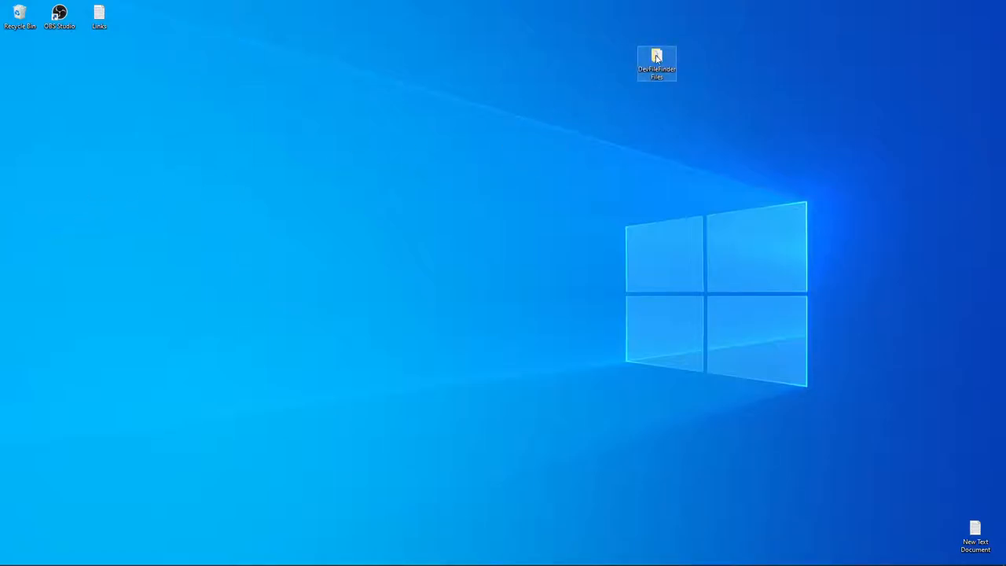
pyautogui.moveTo(657, 61)
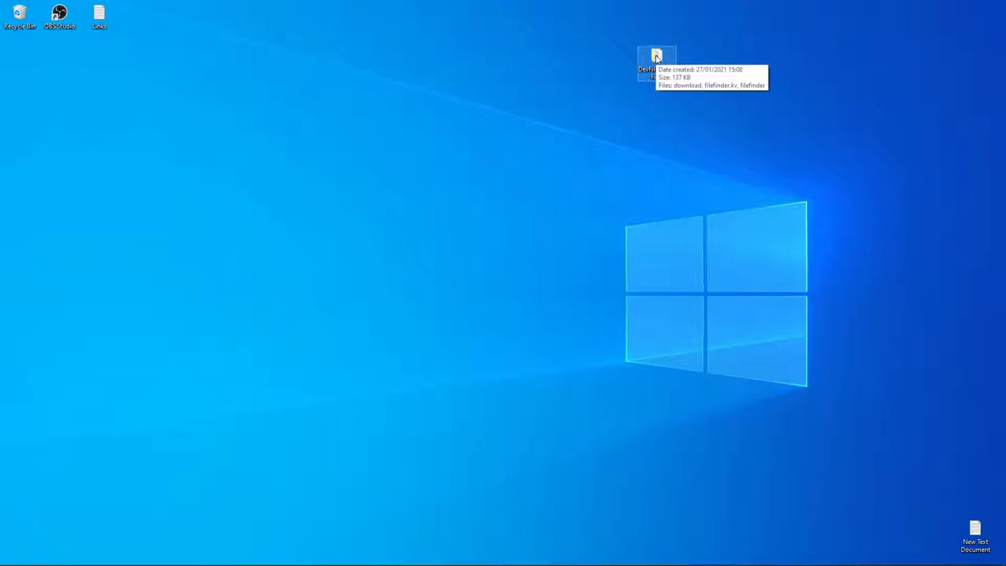
pyautogui.moveTo(572, 58)
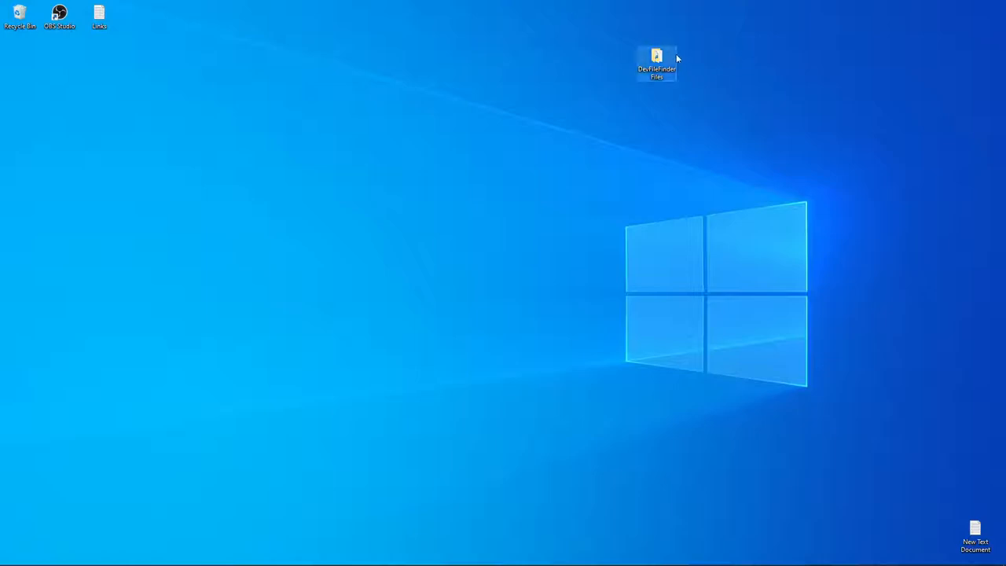
pyautogui.moveTo(657, 62); pyautogui.dragTo(657, 19)
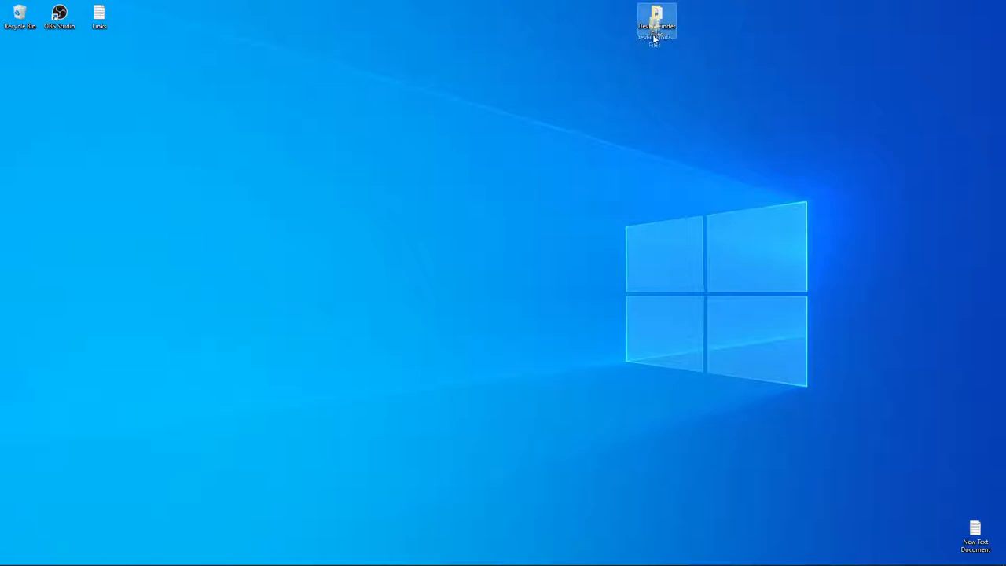
pyautogui.moveTo(657, 23); pyautogui.dragTo(496, 107)
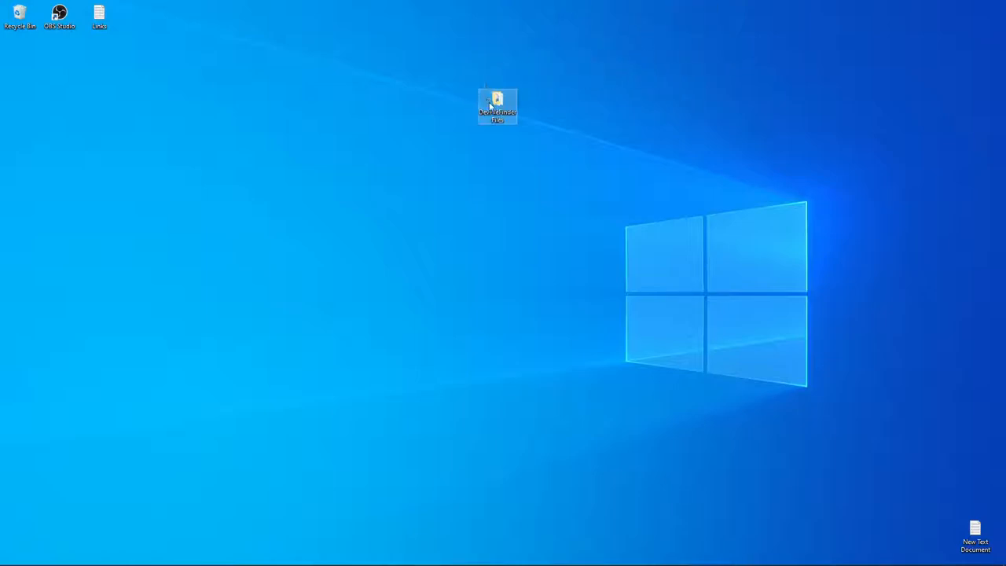
pyautogui.moveTo(497, 107); pyautogui.dragTo(538, 276)
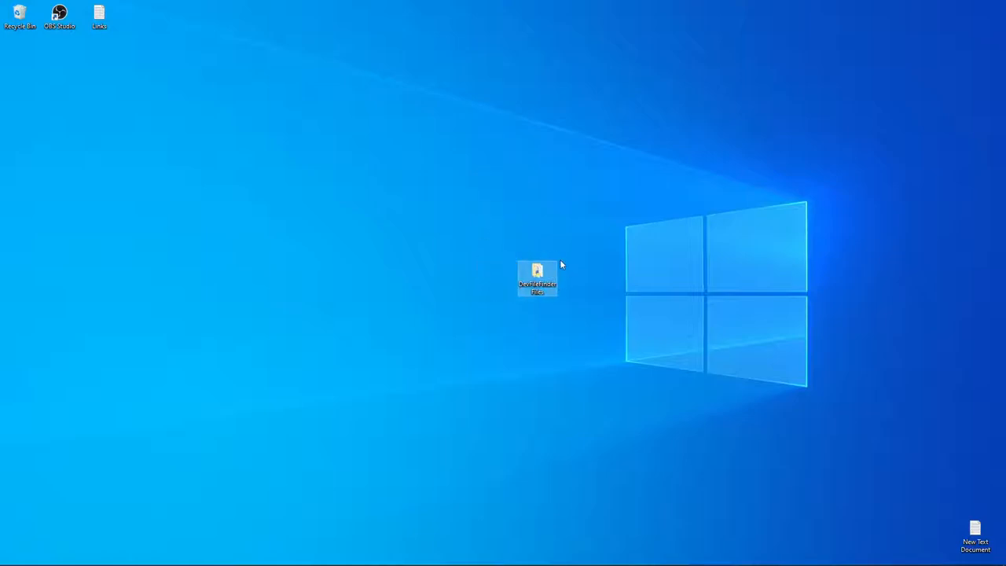
pyautogui.moveTo(538, 277); pyautogui.dragTo(457, 193)
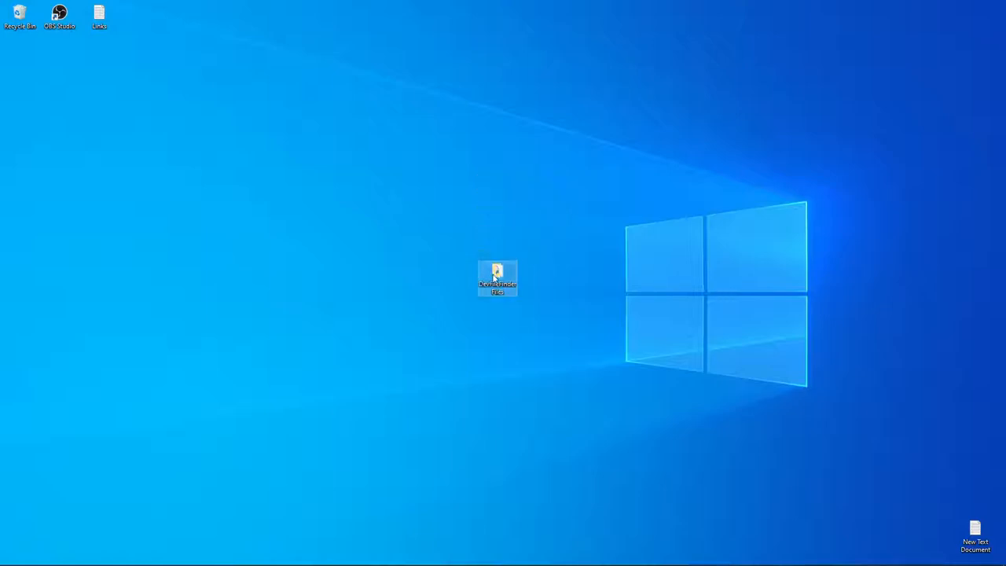
pyautogui.moveTo(497, 276); pyautogui.dragTo(497, 232)
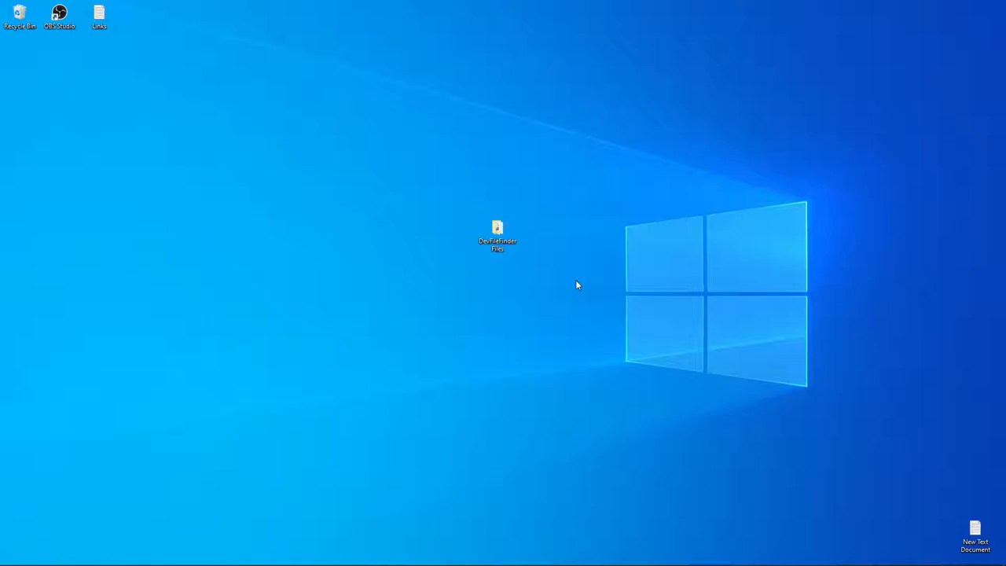
pyautogui.moveTo(849, 59)
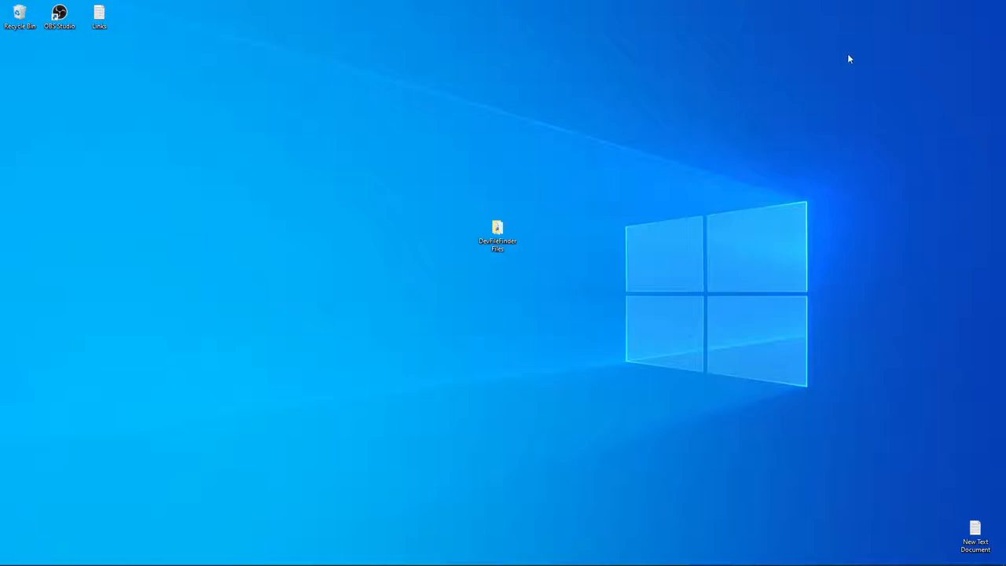
# - Open the Links notes and select the resource_path helper function's code
pyautogui.doubleClick(99, 15)
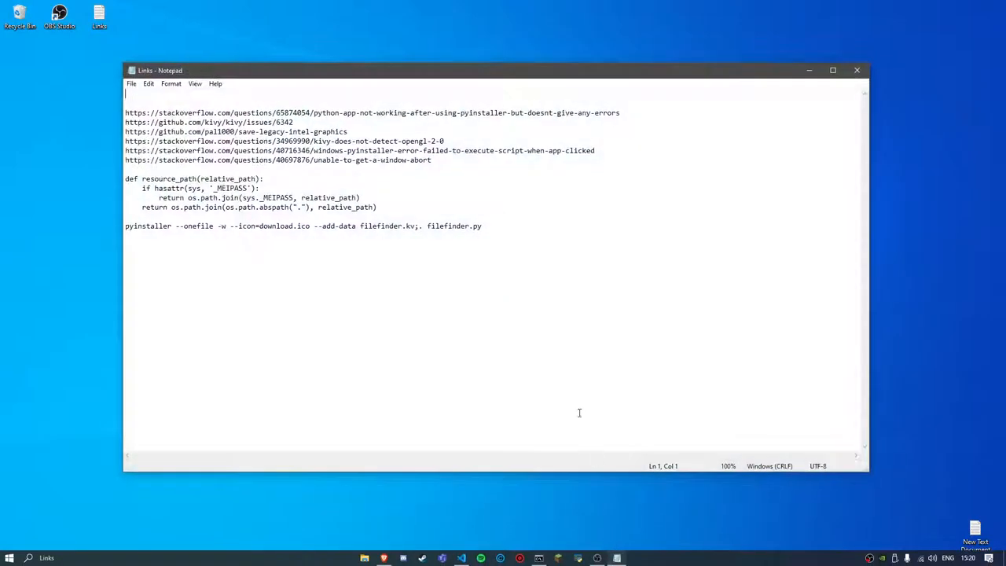
pyautogui.moveTo(126, 179); pyautogui.dragTo(378, 207)
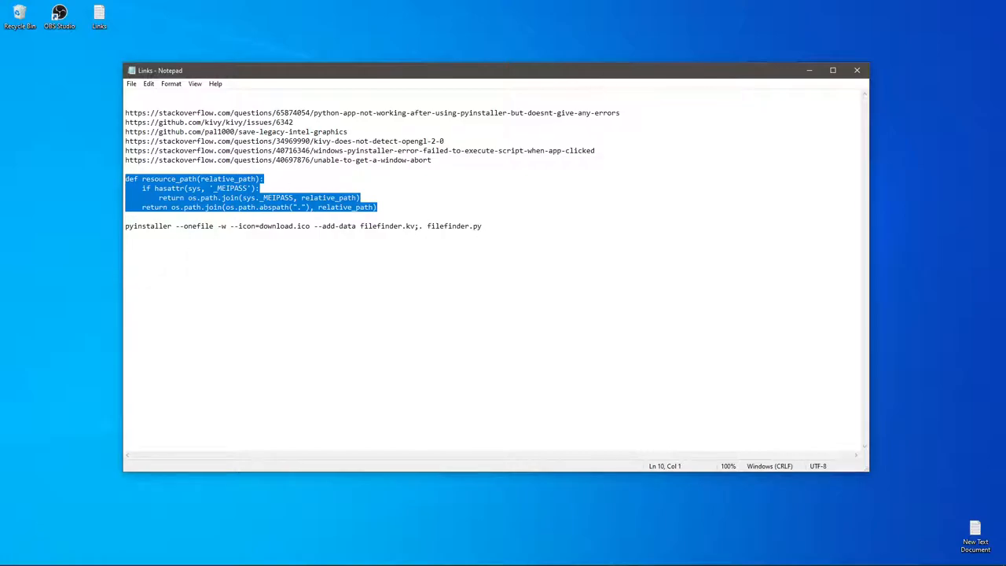
pyautogui.moveTo(471, 69); pyautogui.dragTo(526, 330)
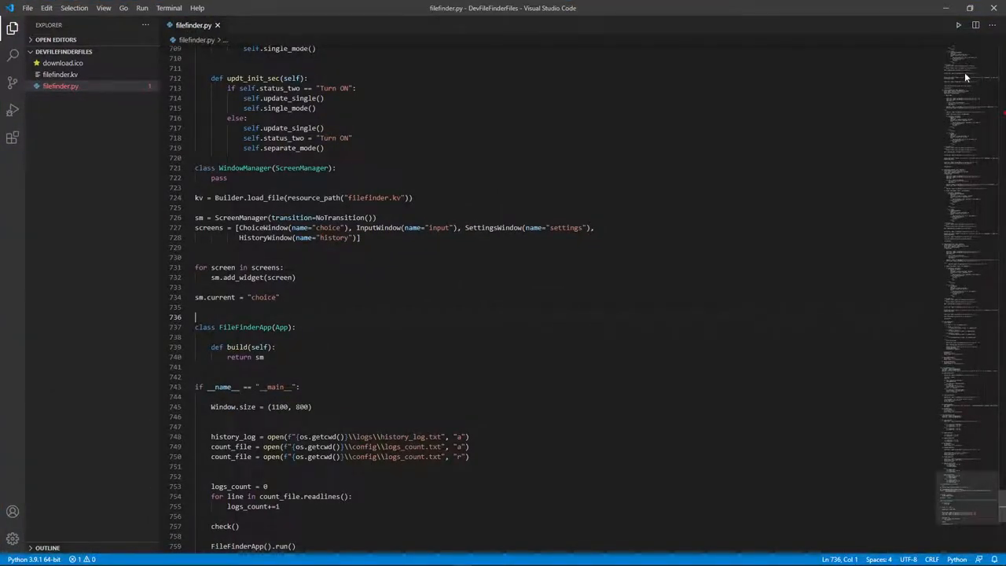
# - Locate the Builder.load_file line loading filefinder.kv via resource_path in filefinder.py
pyautogui.scroll(3)
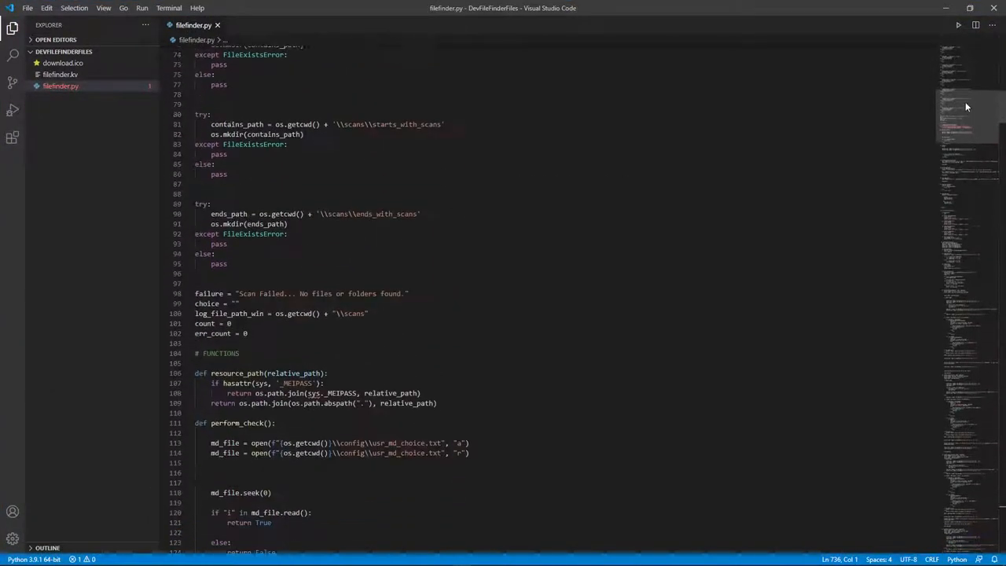
pyautogui.scroll(-3)
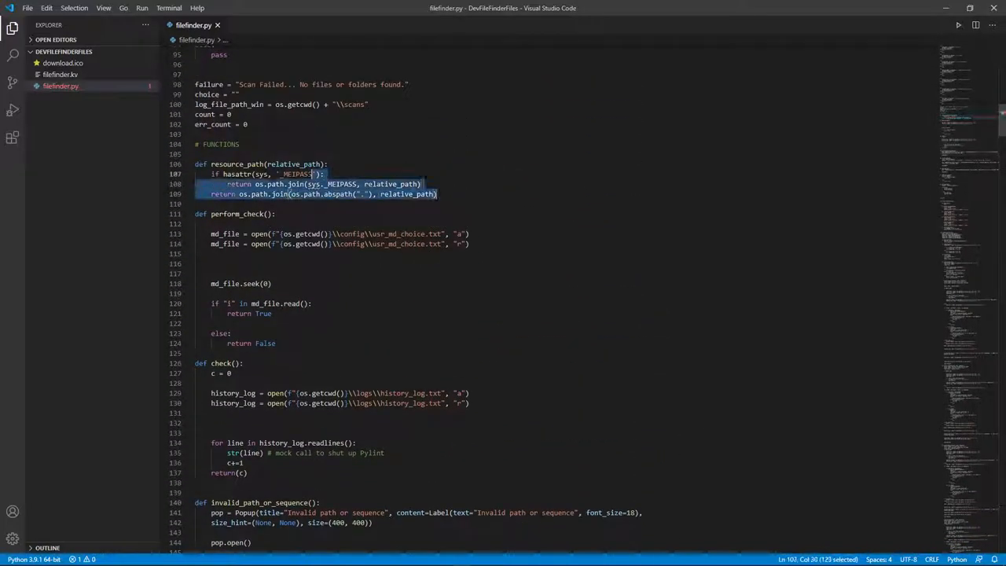
pyautogui.scroll(-3)
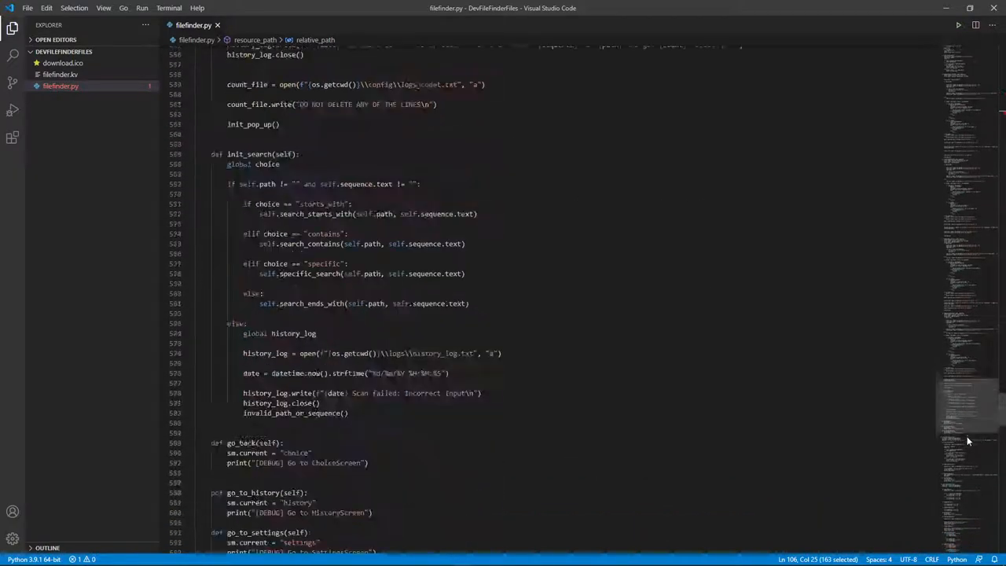
pyautogui.scroll(-3)
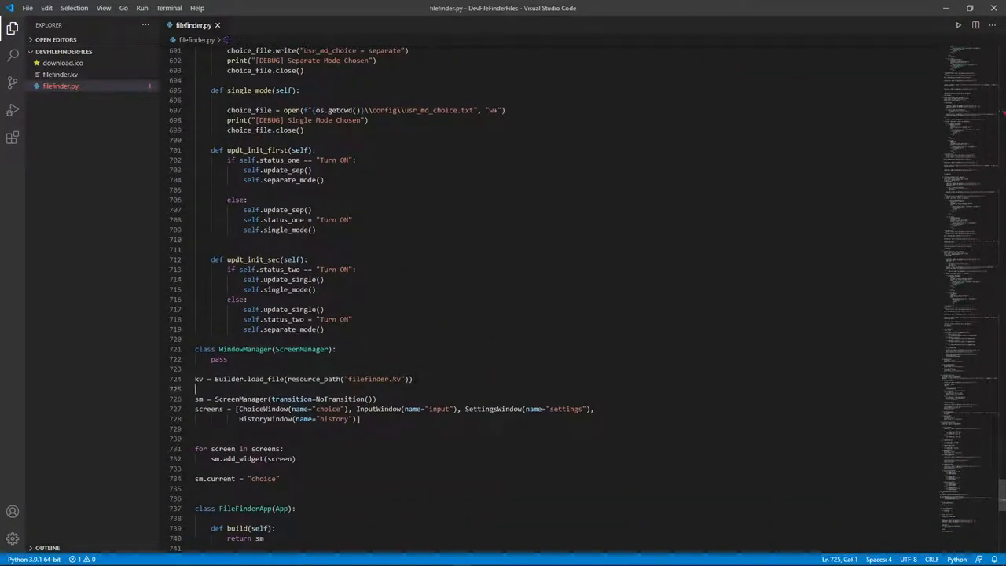
pyautogui.tripleClick(301, 378)
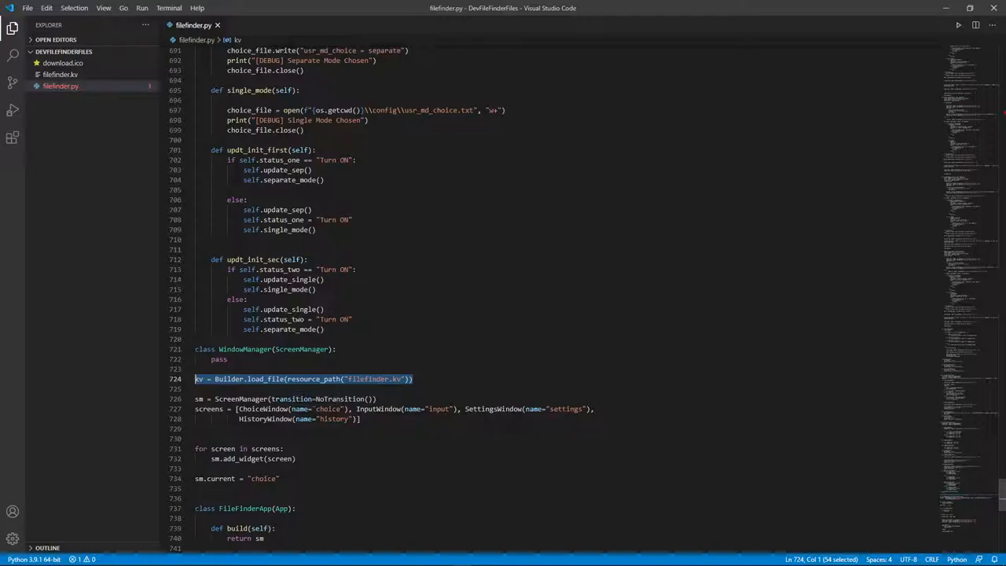
pyautogui.click(195, 390)
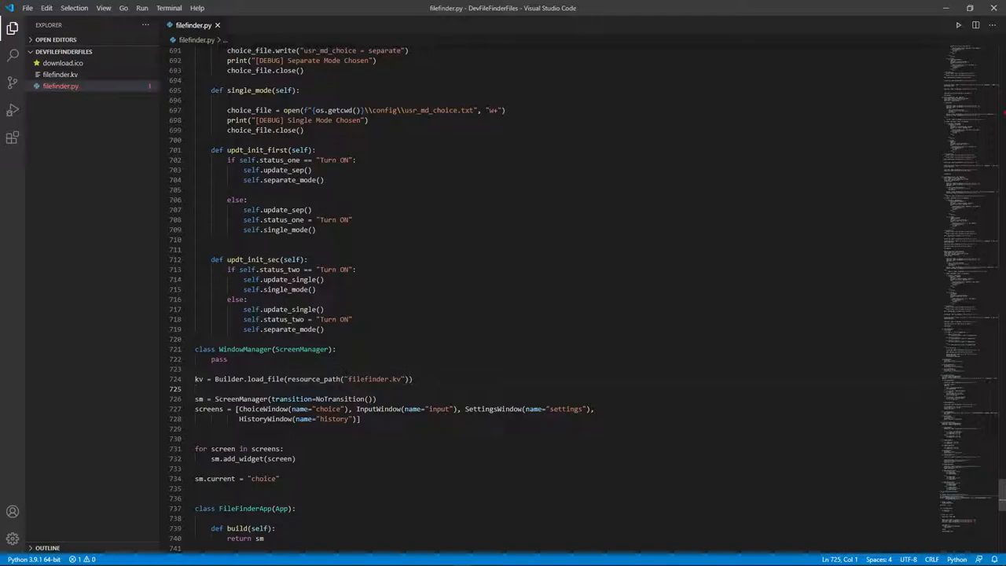
# - View filefinder.kv in the editor, then return to filefinder.py
pyautogui.doubleClick(374, 379)
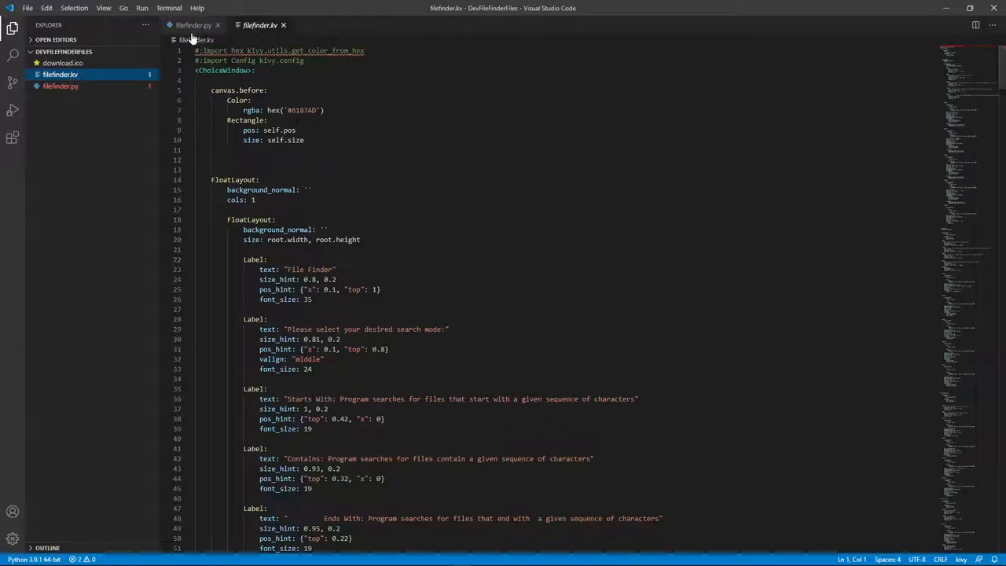
pyautogui.click(192, 26)
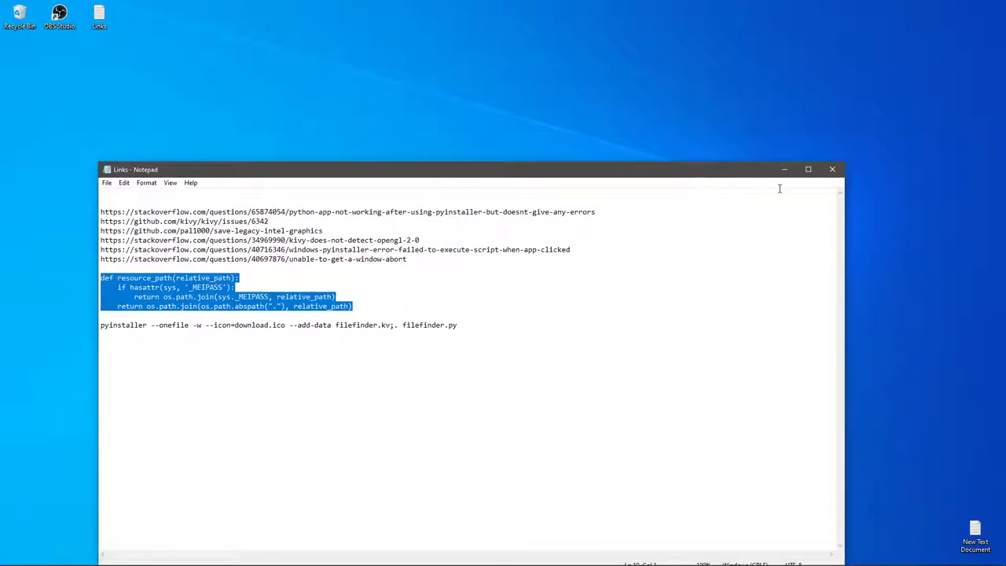
# - Change directory to Desktop, then into the DevFileFinderFiles project folder
pyautogui.click(831, 170)
pyautogui.write('cd Do')
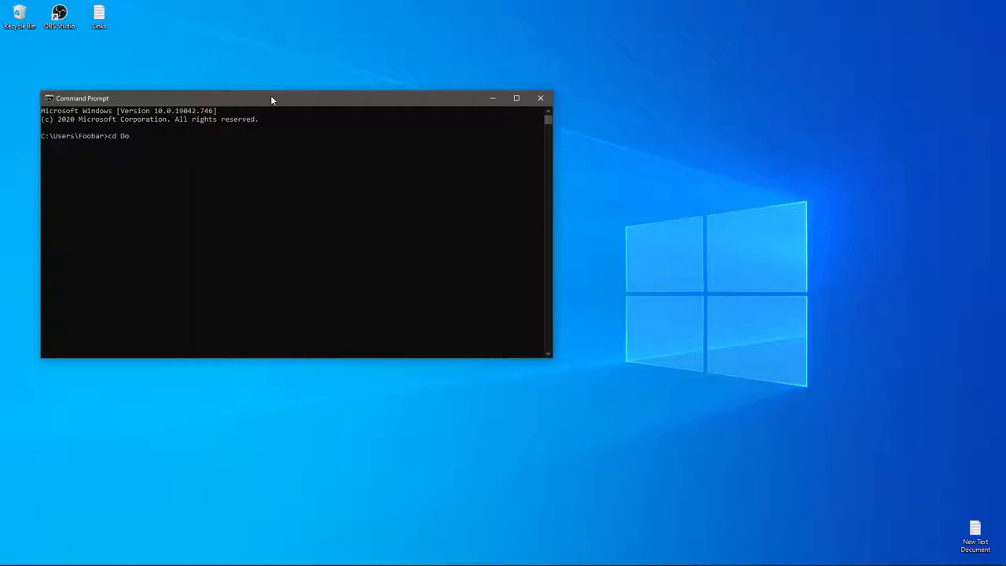
pyautogui.write('sktop')
pyautogui.write('cd')
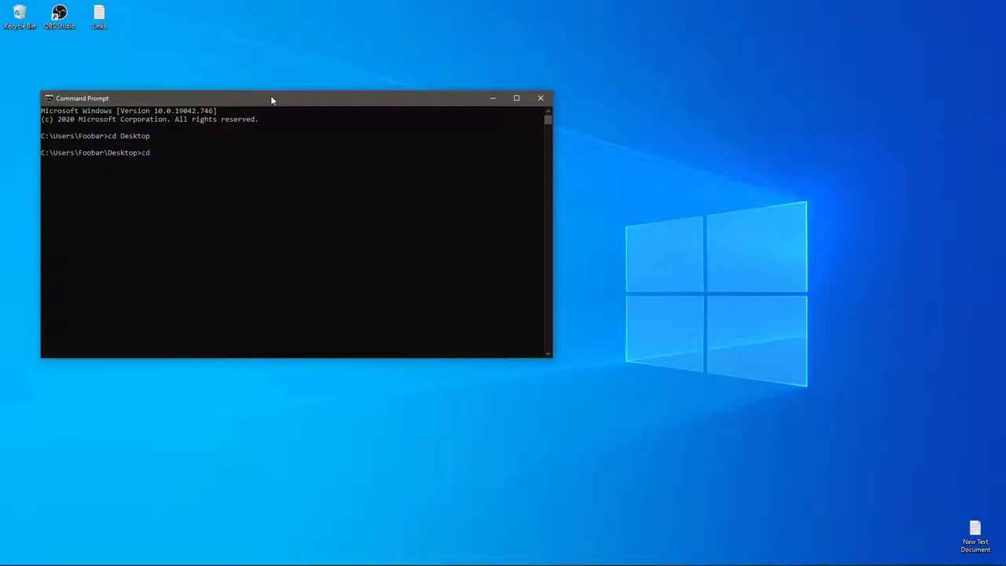
pyautogui.write('file')
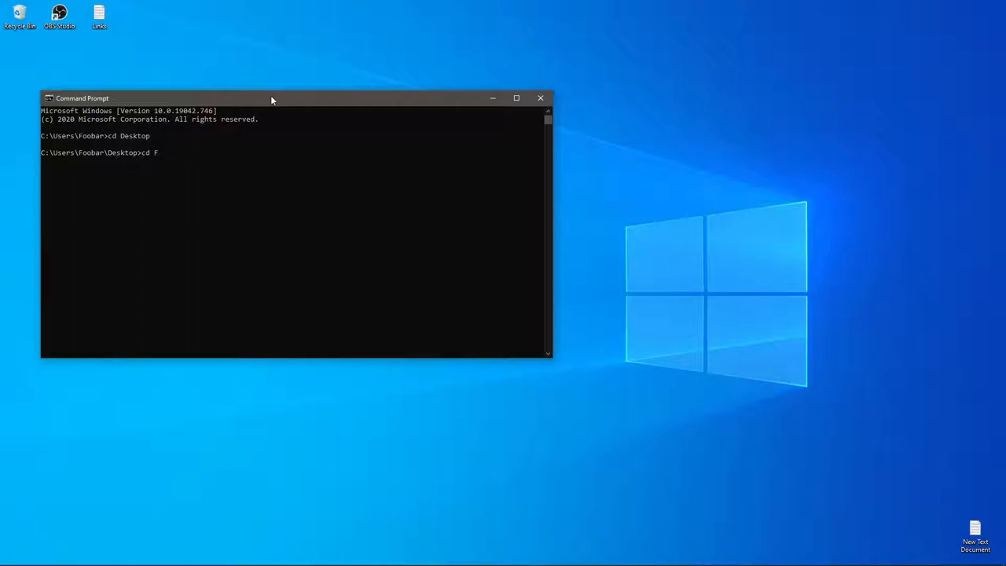
pyautogui.press('Backspace')
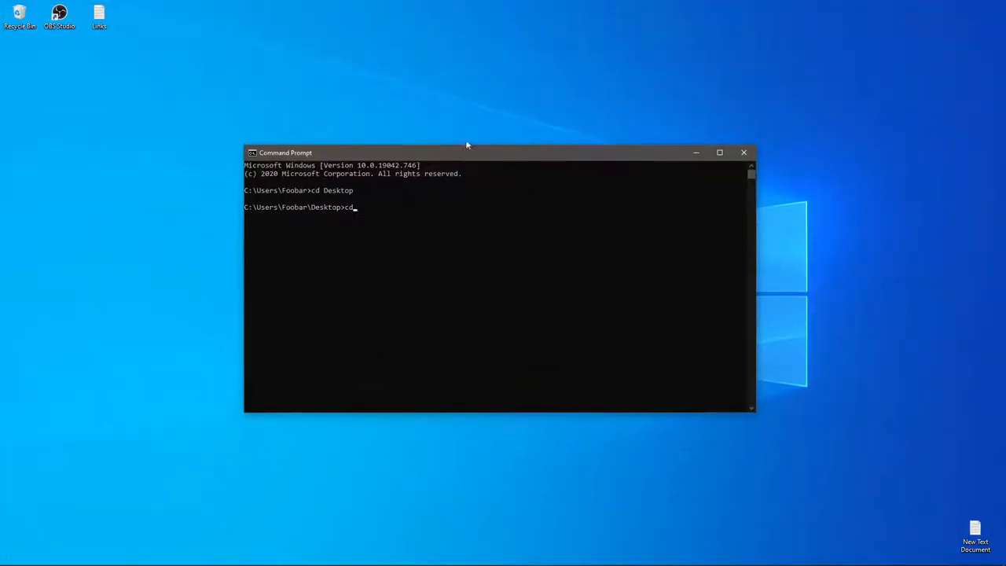
pyautogui.write('De')
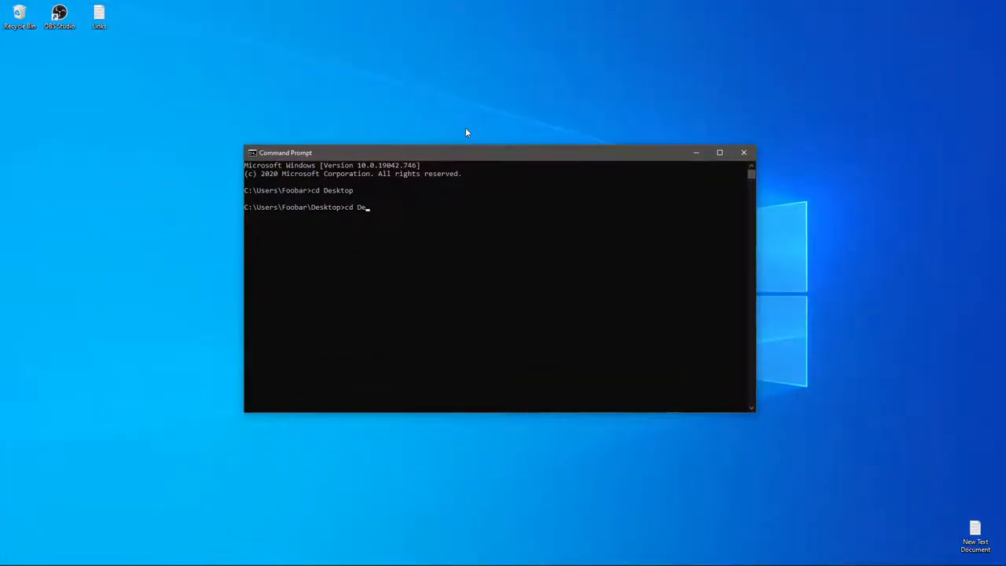
pyautogui.write('v')
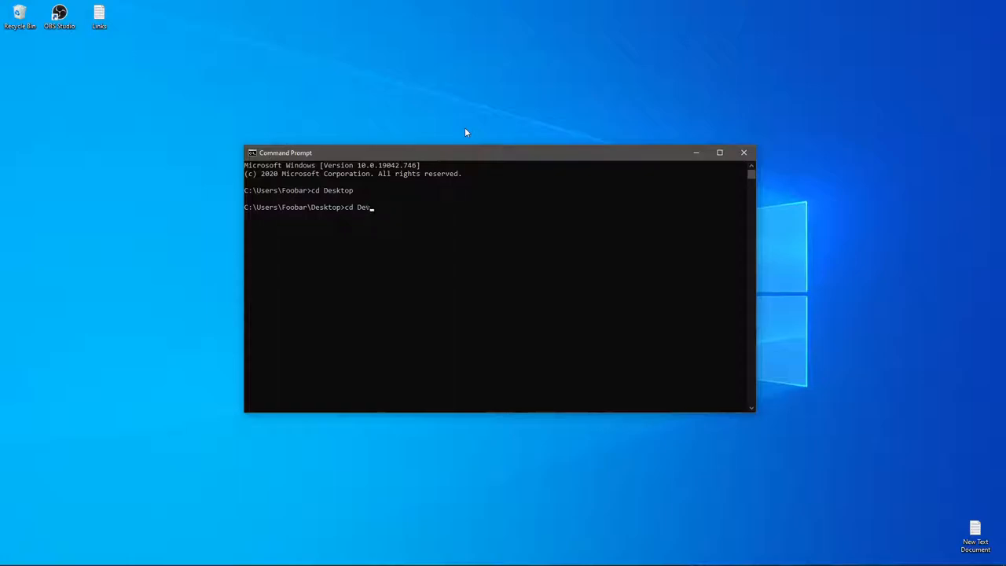
pyautogui.press('Return')
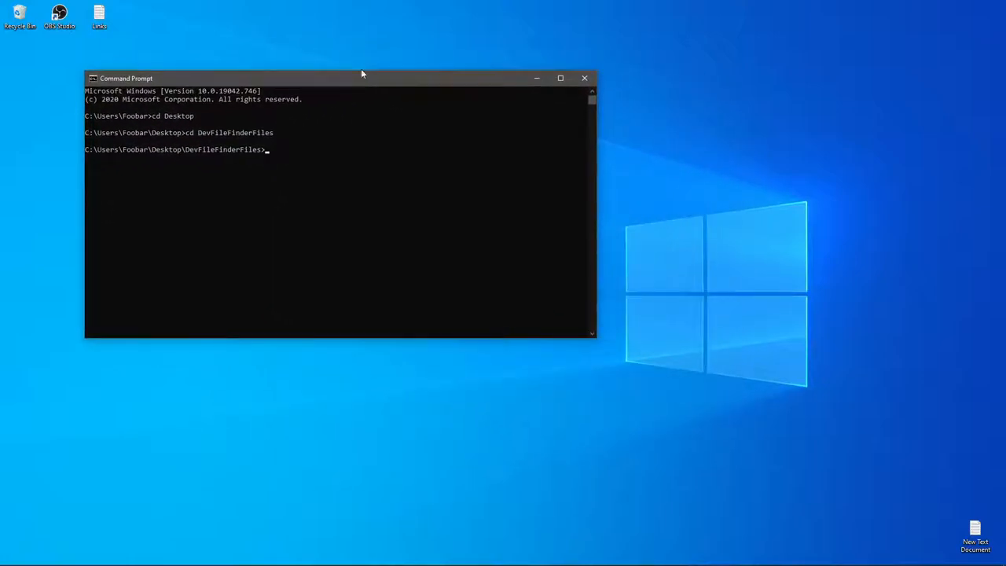
pyautogui.moveTo(361, 79); pyautogui.dragTo(369, 42)
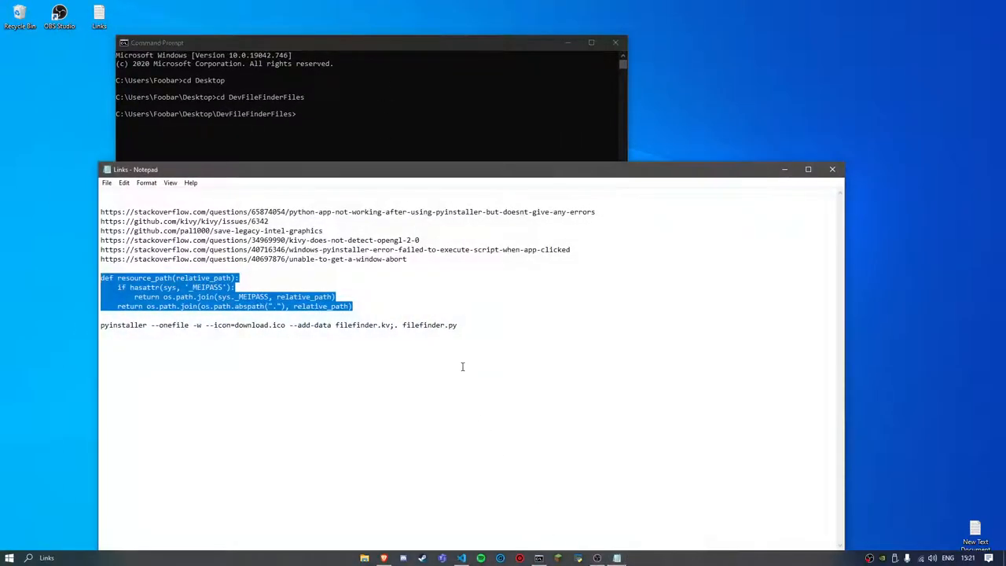
# - Paste pyinstaller --onefile -w --icon=download.ico --add-data filefinder.kv;. filefinder.py at the prompt
pyautogui.rightClick(280, 324)
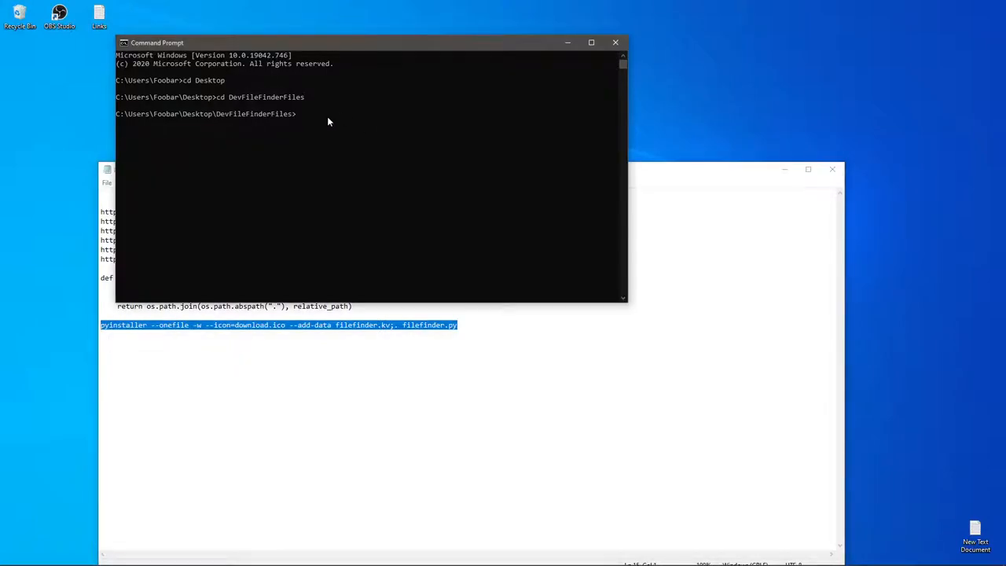
pyautogui.write('pyinstaller --onefile -w --icon=download.ico --add-data filefinder.kv;. filefinder.py')
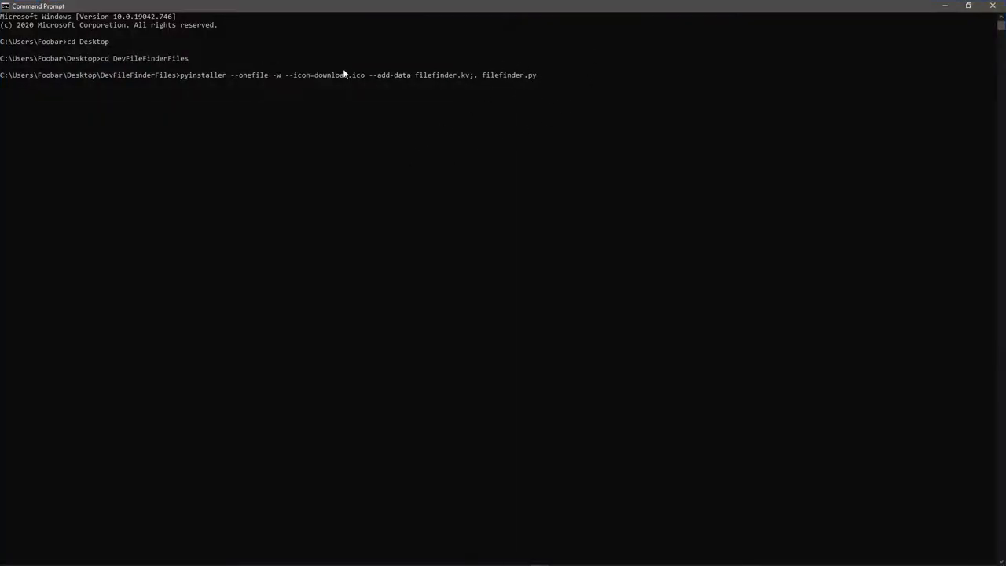
pyautogui.moveTo(194, 54)
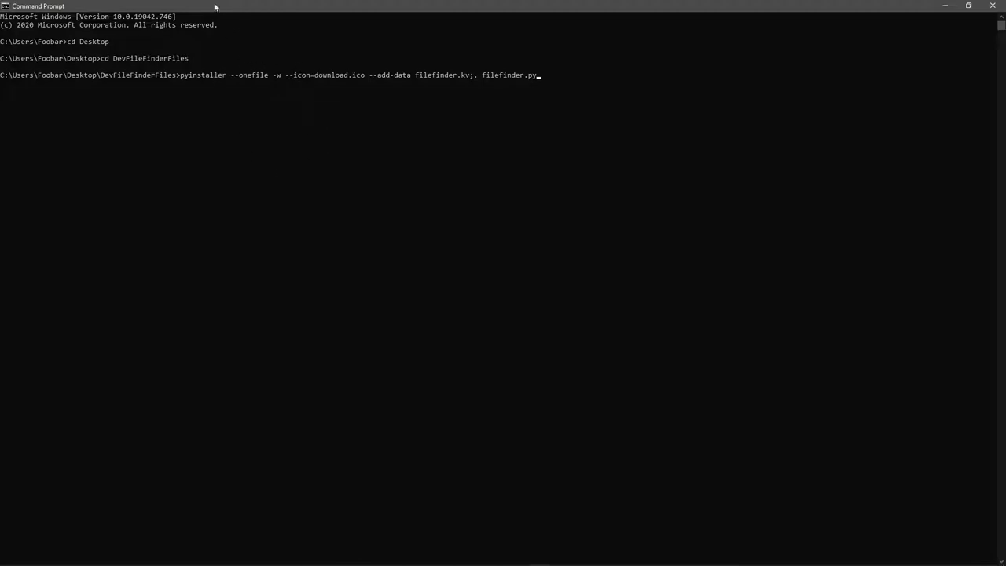
pyautogui.moveTo(553, 54)
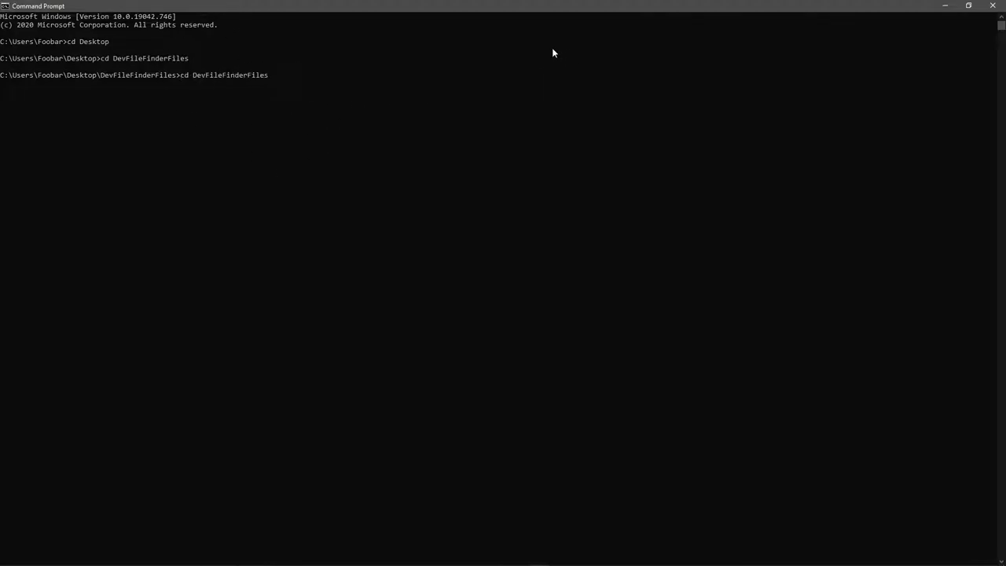
# - Write pip install pyinstaller at the project prompt
pyautogui.write('pip')
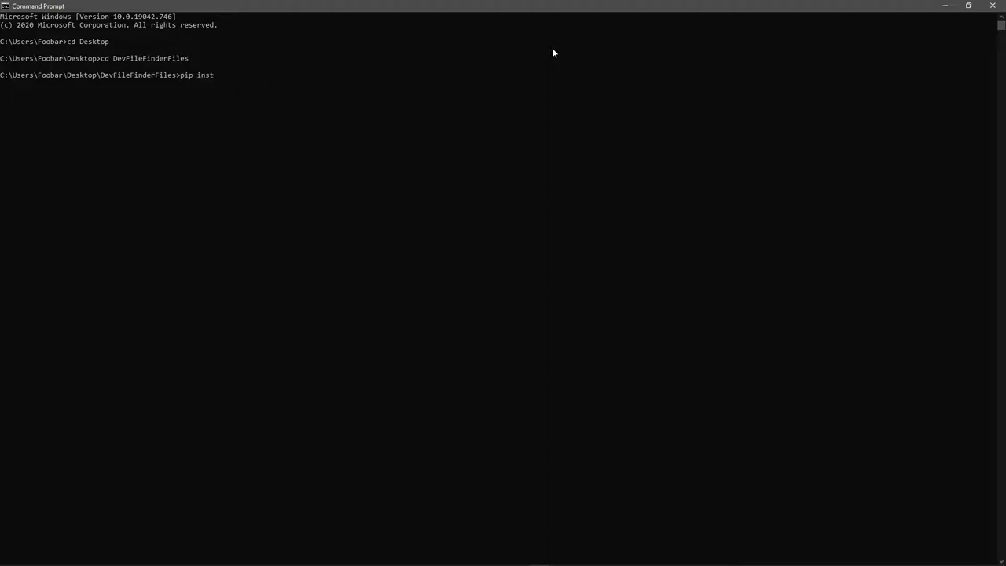
pyautogui.write('all py')
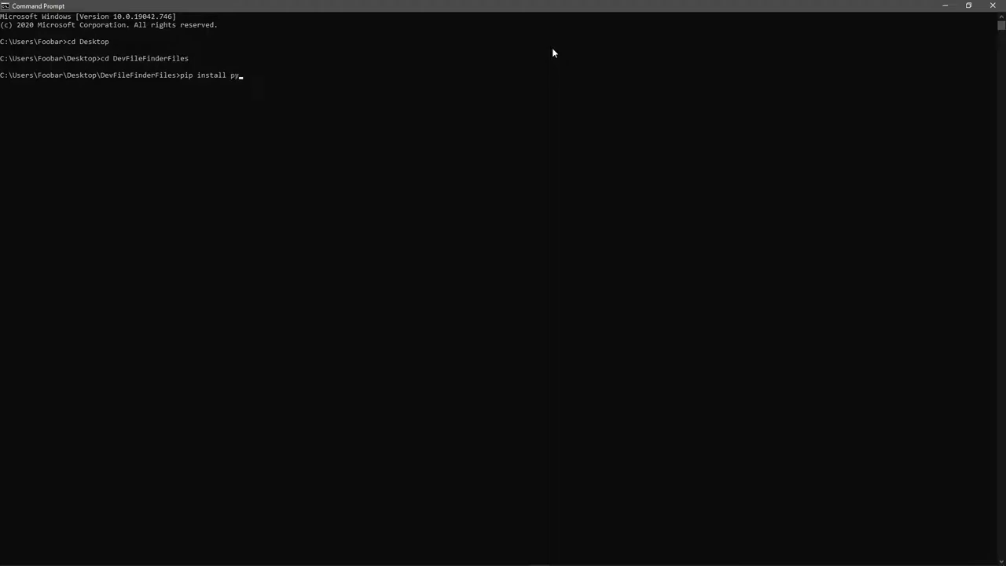
pyautogui.write('installer')
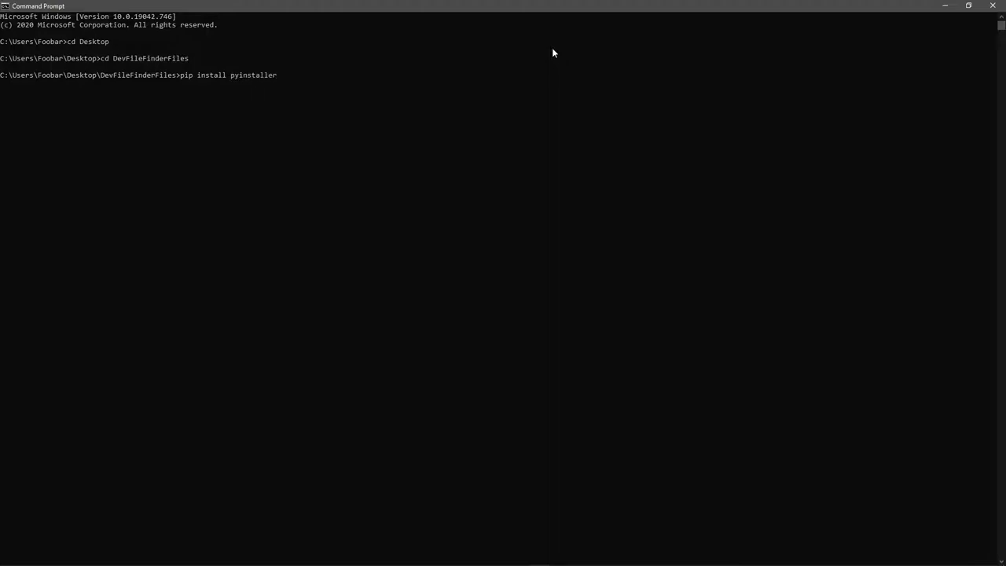
pyautogui.moveTo(276, 98)
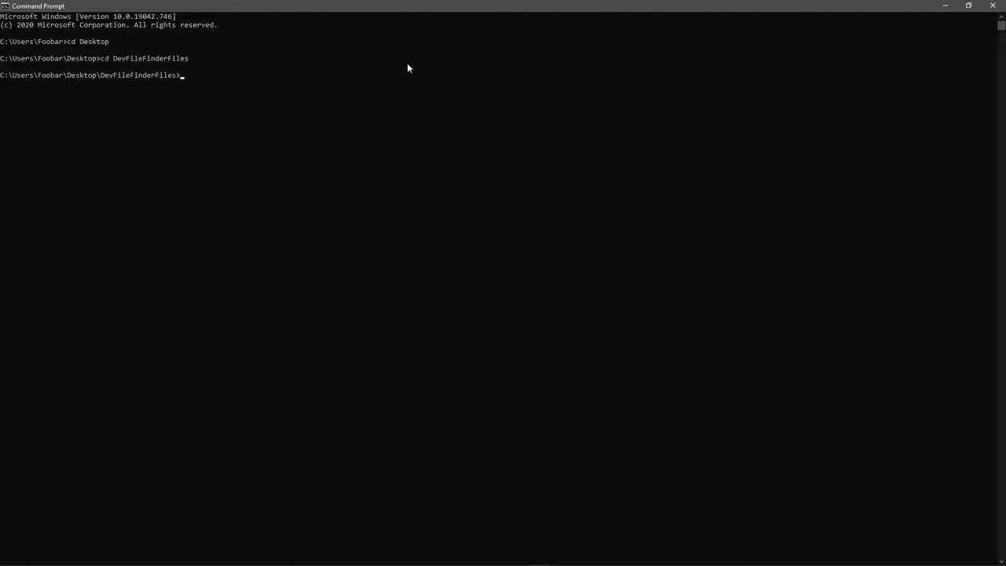
# - Enter the pyinstaller one-file build of filefinder.py with download.ico and filefinder.kv data
pyautogui.write('pyinstaller --onefile -w --icon=download.ico --add-data filefinder.kv;. filefinder.py')
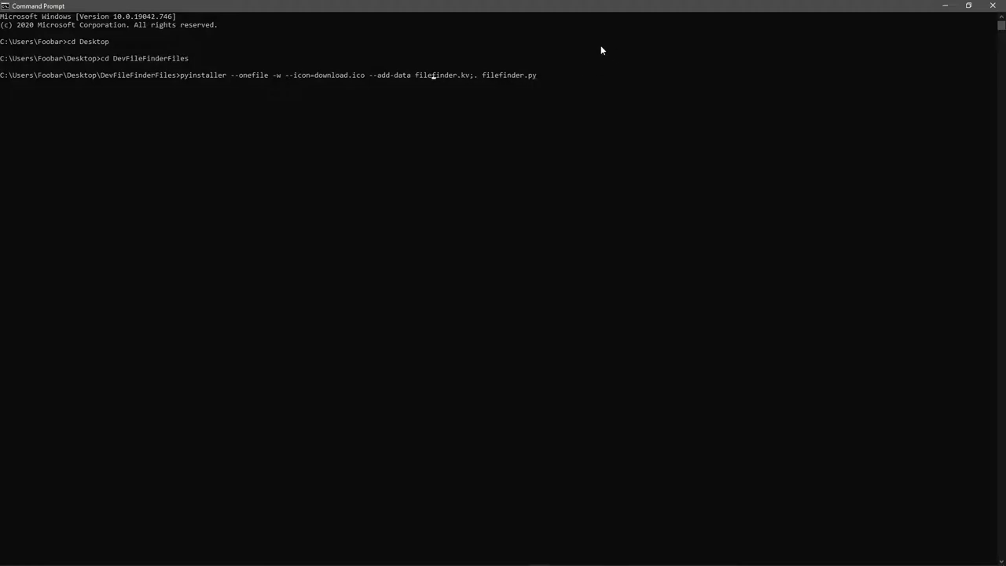
pyautogui.moveTo(252, 89)
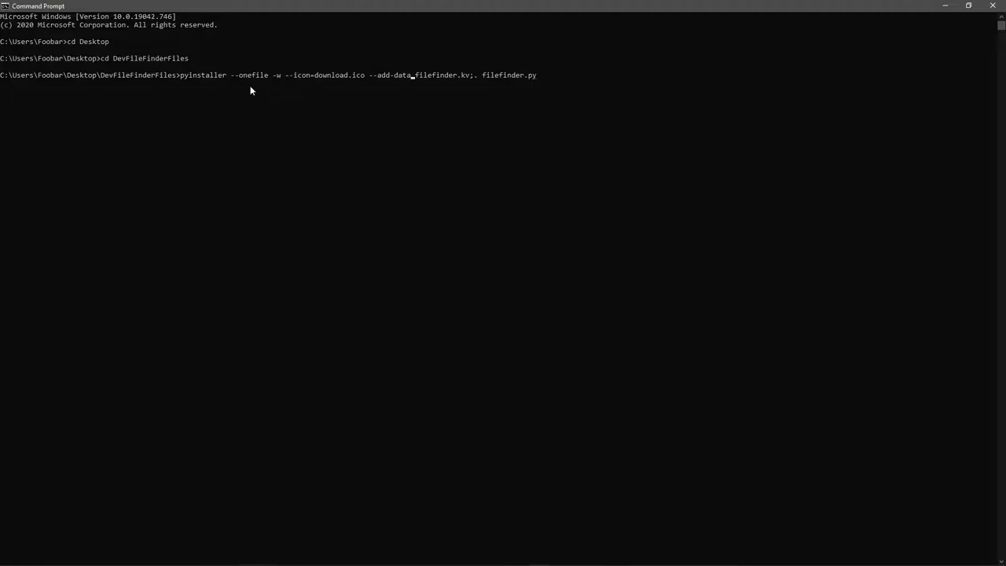
pyautogui.moveTo(252, 81)
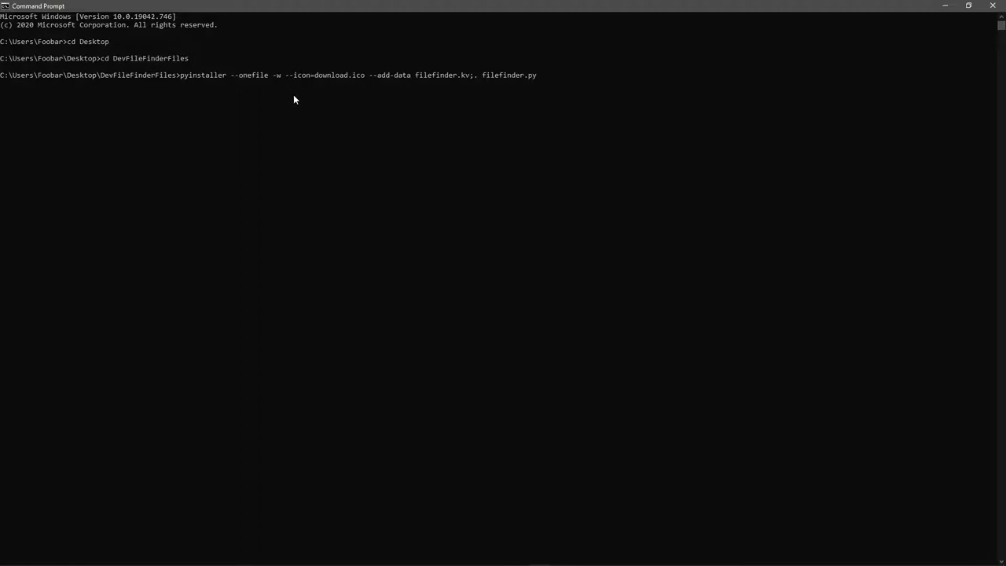
pyautogui.moveTo(284, 82)
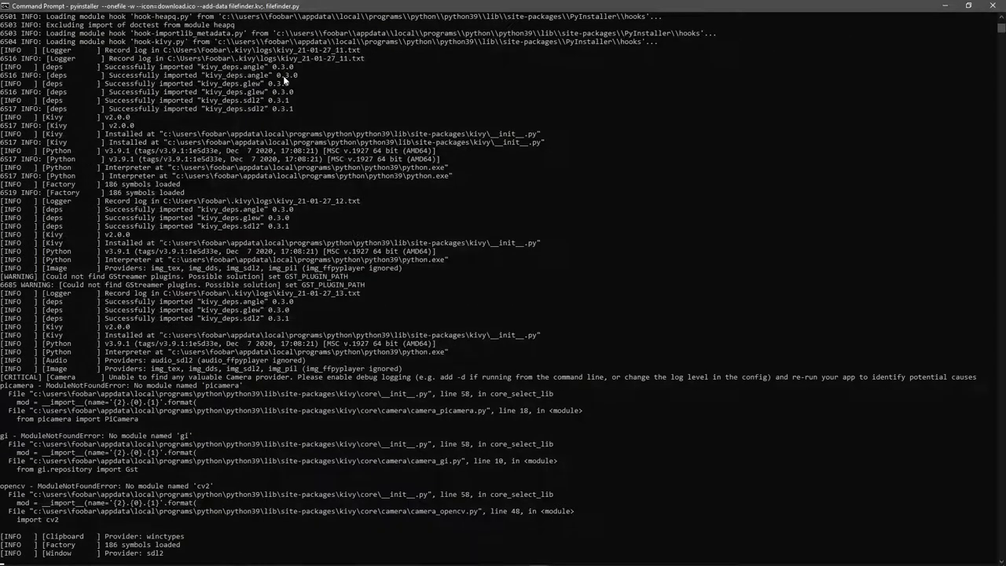
# - Scroll through the PyInstaller build log with its Kivy and hook analysis
pyautogui.scroll(-3)
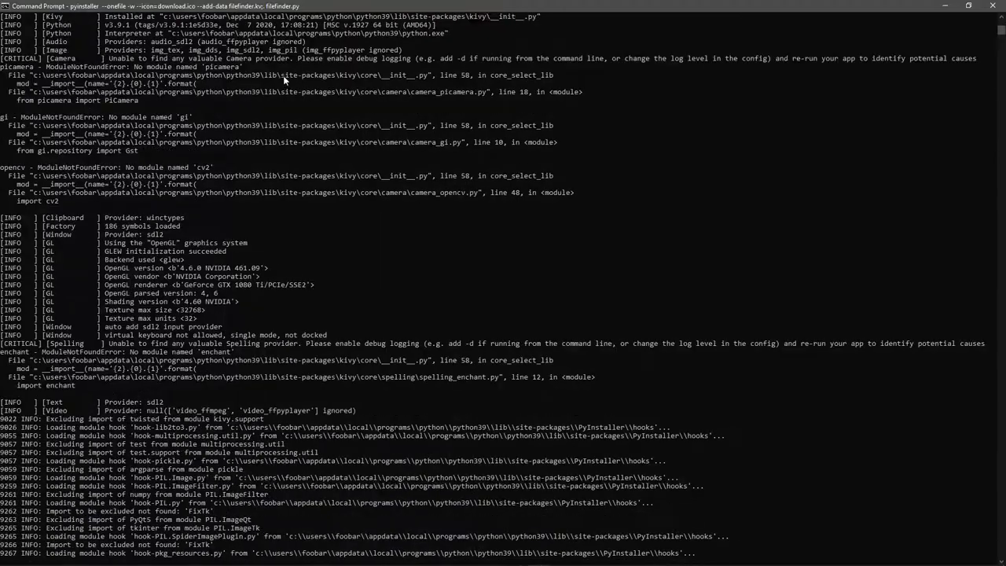
pyautogui.scroll(-3)
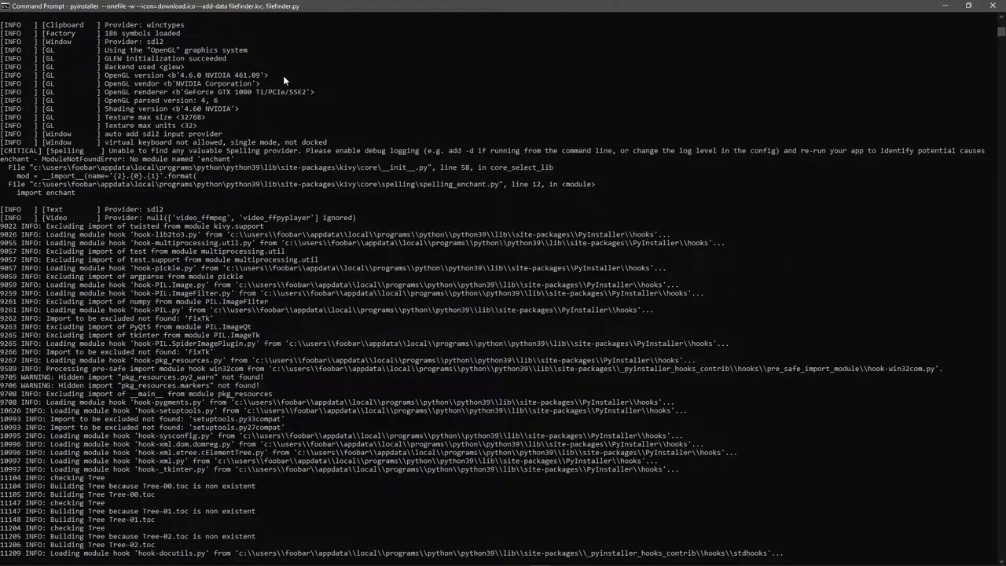
pyautogui.scroll(-3)
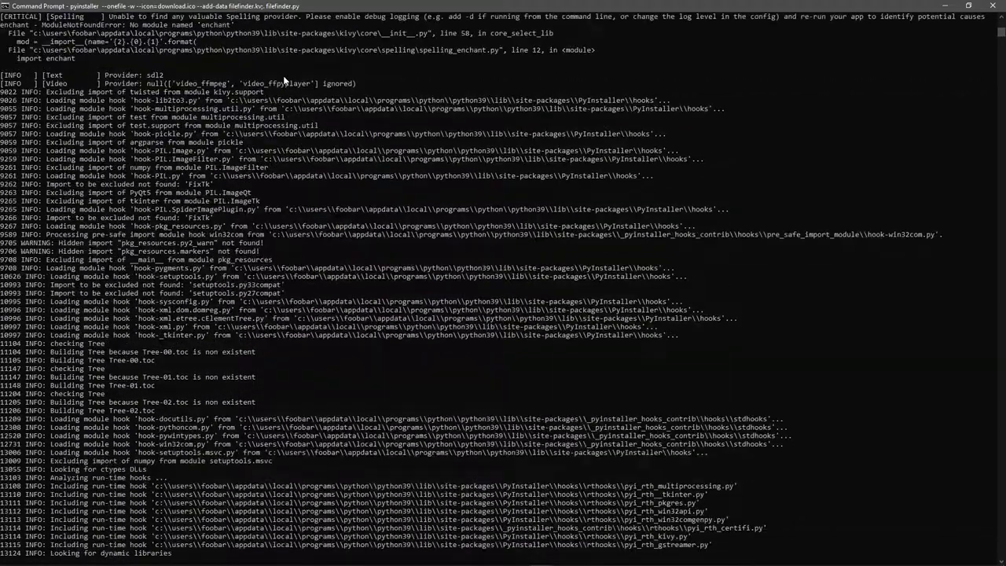
pyautogui.scroll(-3)
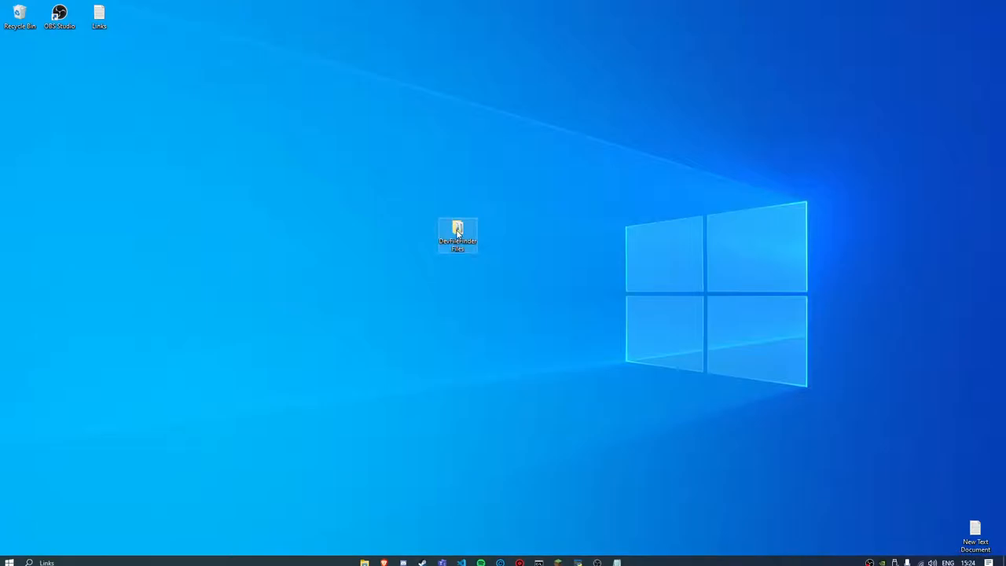
# - Browse into DevFileFinderFiles and its dist folder holding the filefinder application
pyautogui.doubleClick(458, 234)
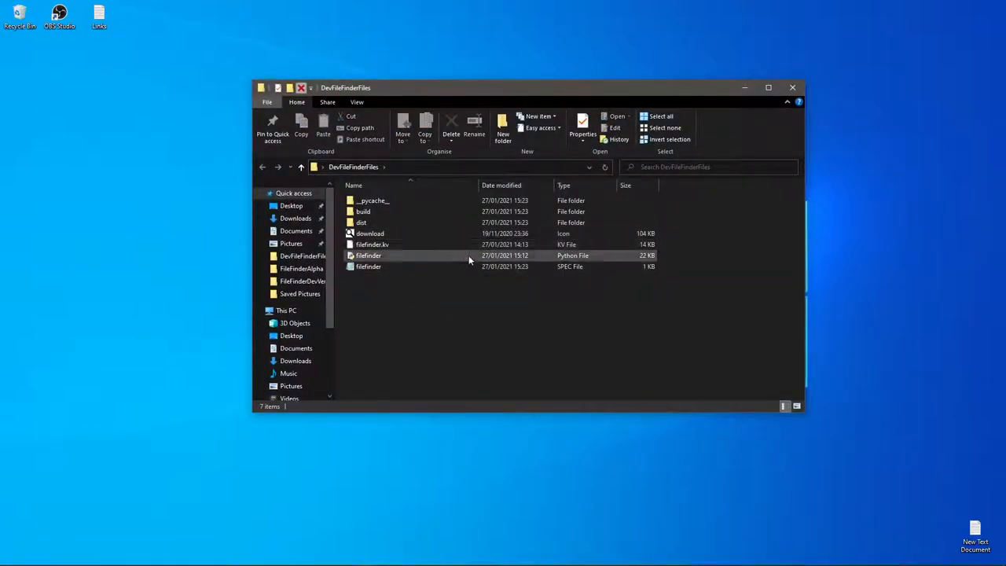
pyautogui.doubleClick(361, 223)
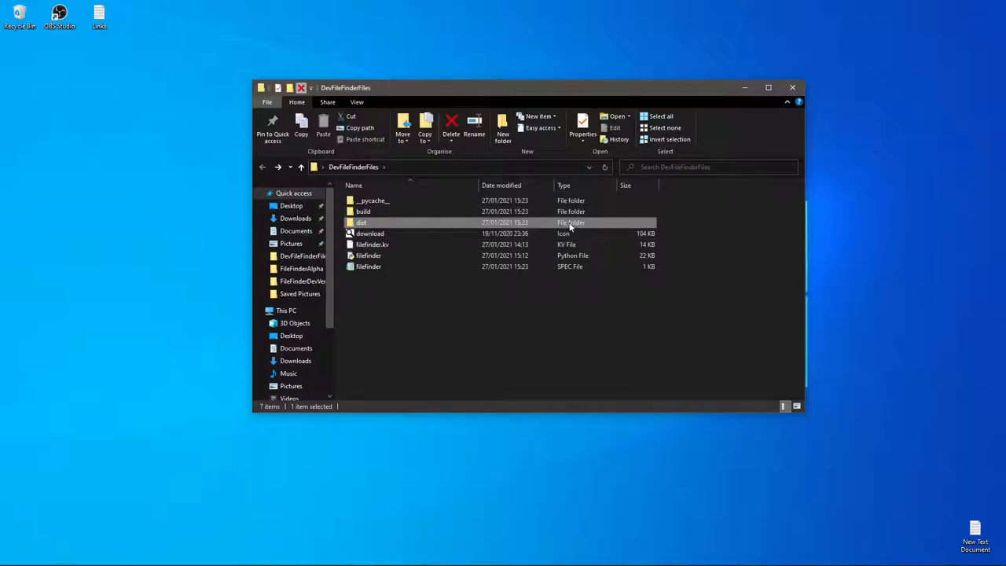
pyautogui.doubleClick(361, 223)
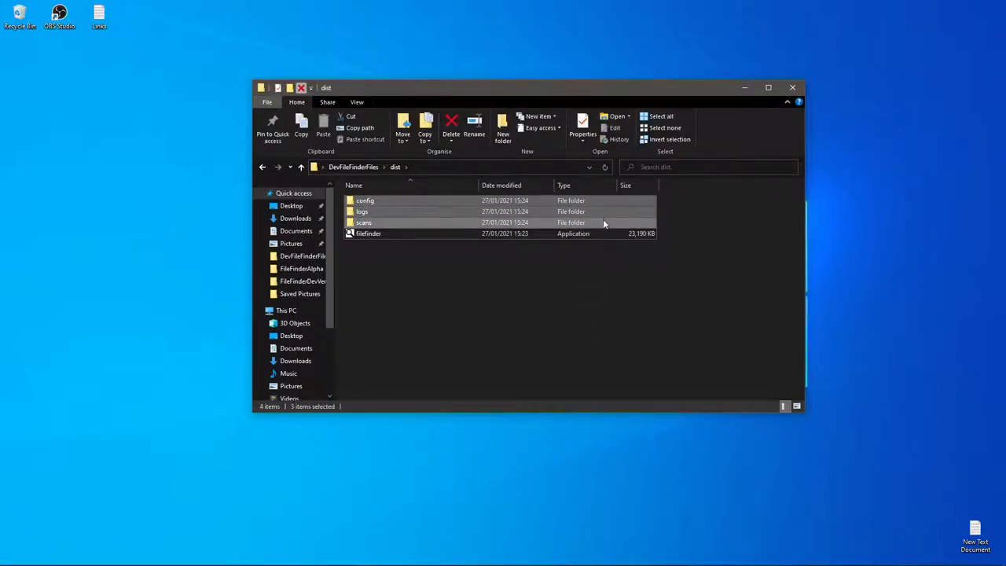
# - Restore the terminal and append --debug to the recalled pyinstaller command
pyautogui.click(451, 126)
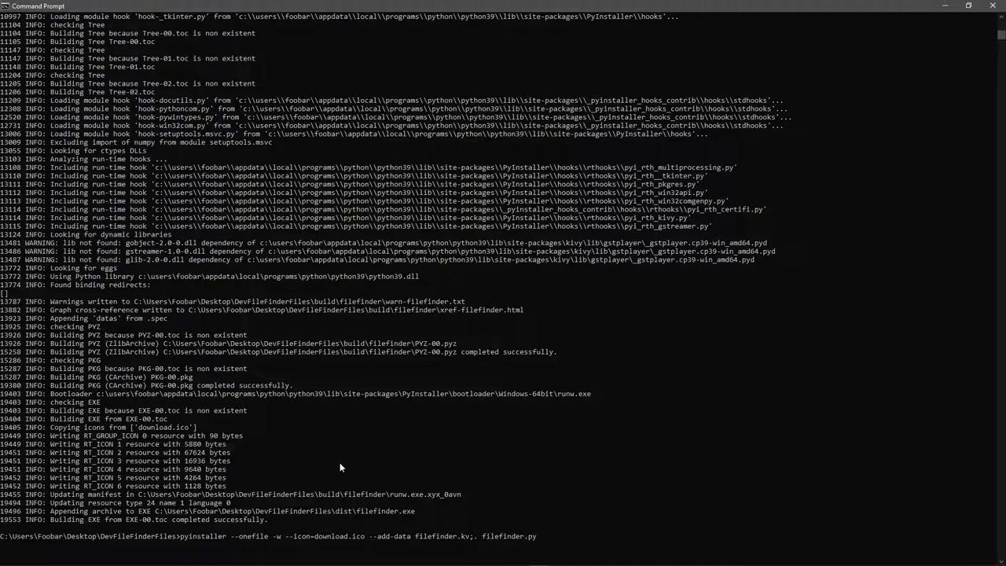
pyautogui.write('--debug')
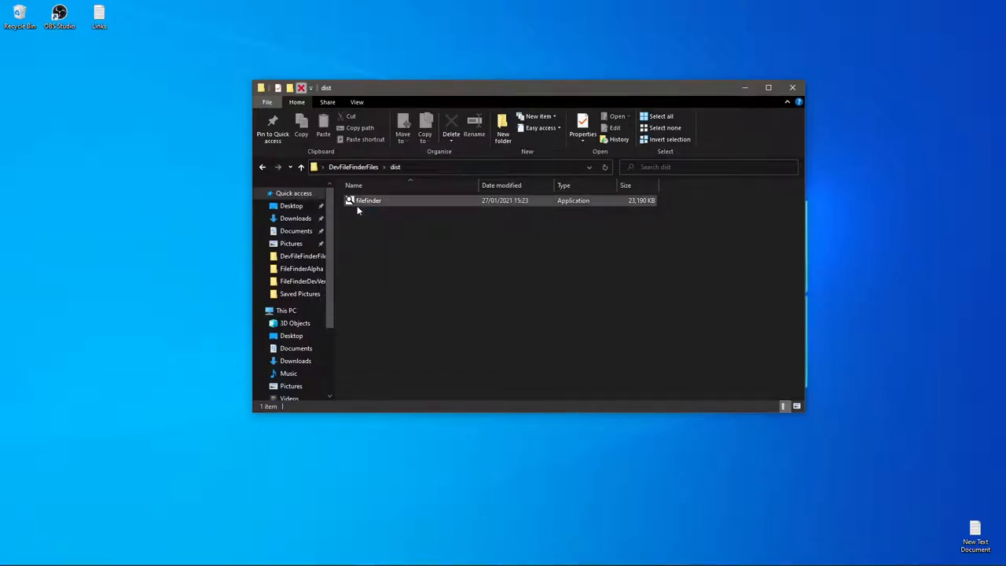
# - Browse through Downloads and Documents into VsProjects, then back up to Documents
pyautogui.click(367, 200)
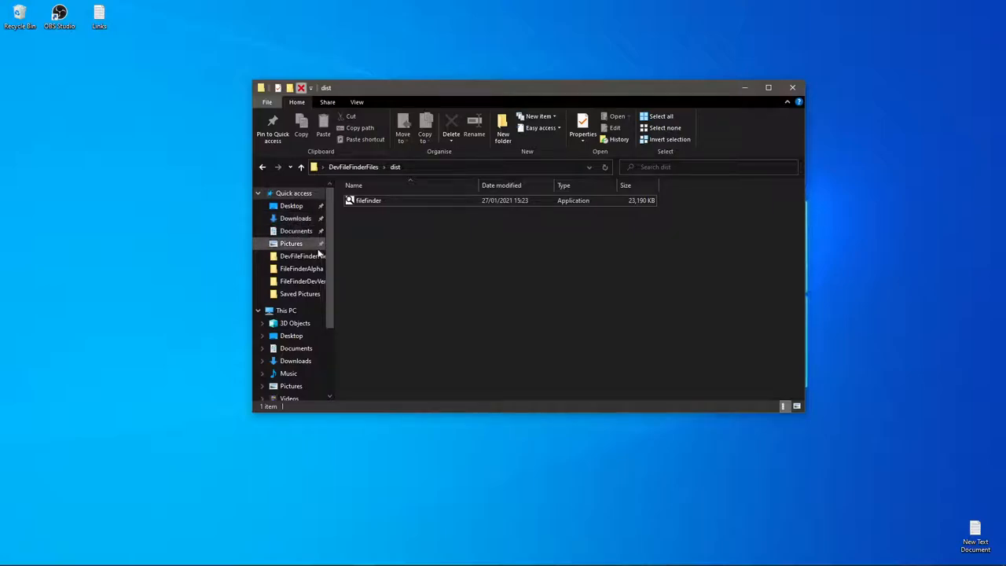
pyautogui.click(295, 217)
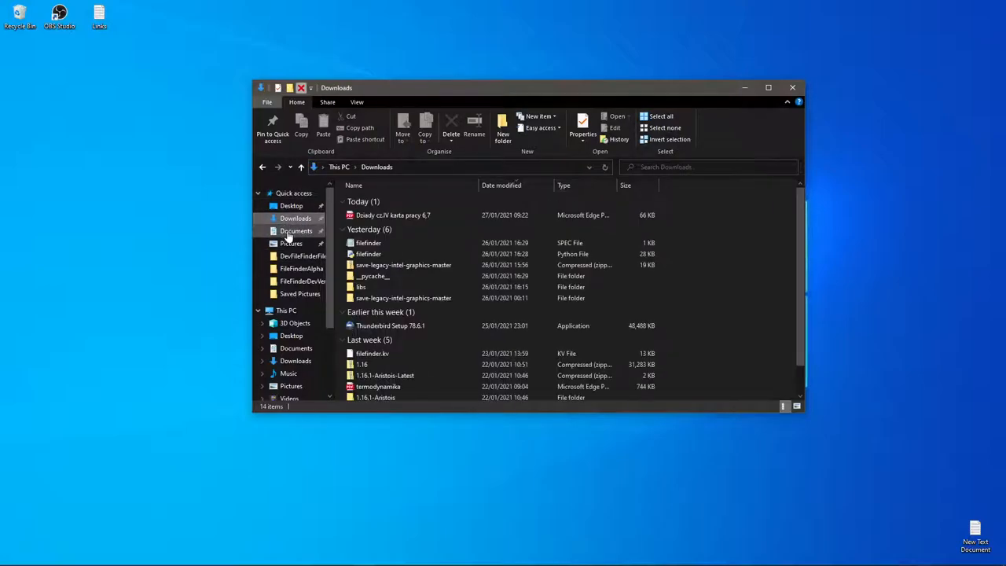
pyautogui.scroll(-3)
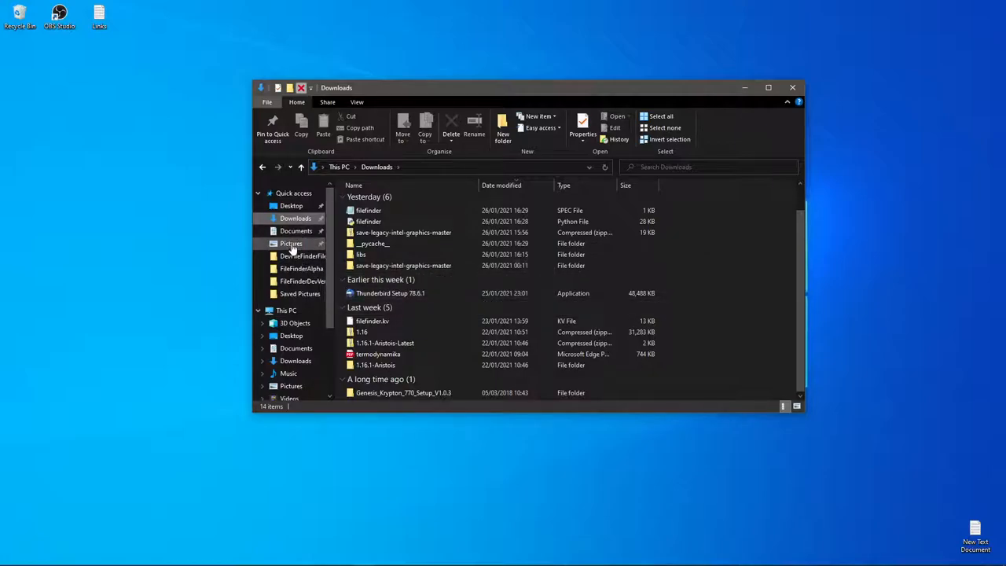
pyautogui.click(295, 229)
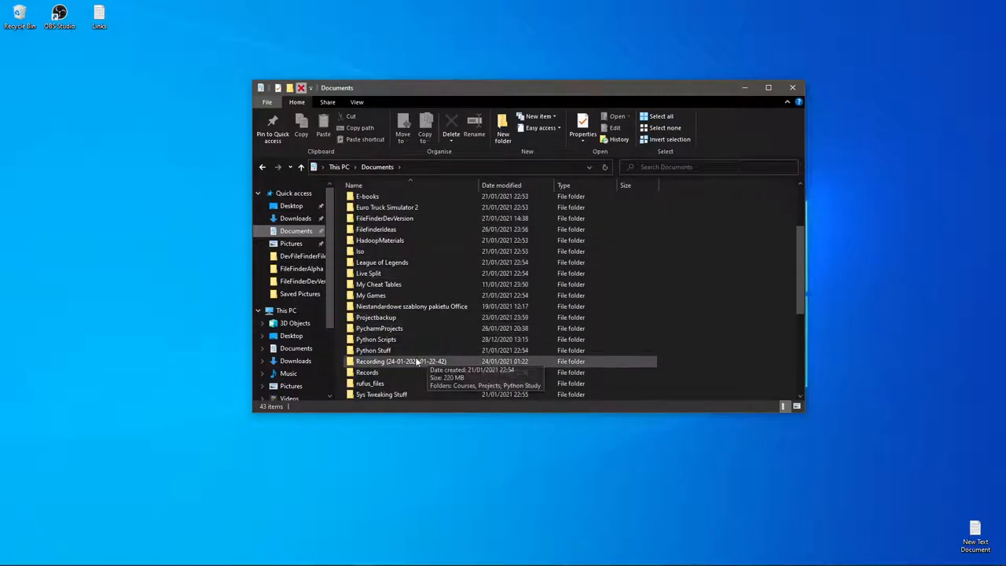
pyautogui.scroll(-3)
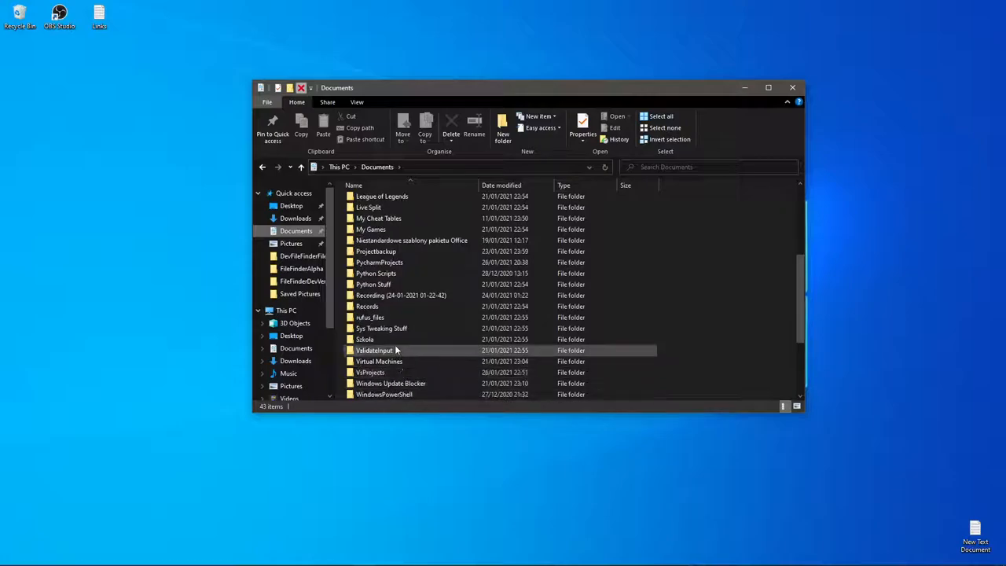
pyautogui.doubleClick(370, 371)
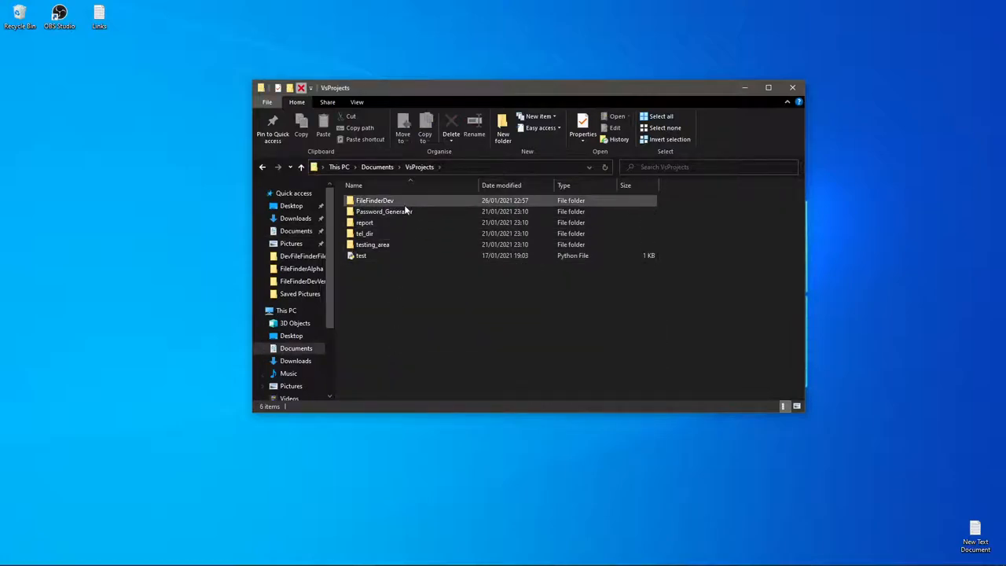
pyautogui.click(261, 167)
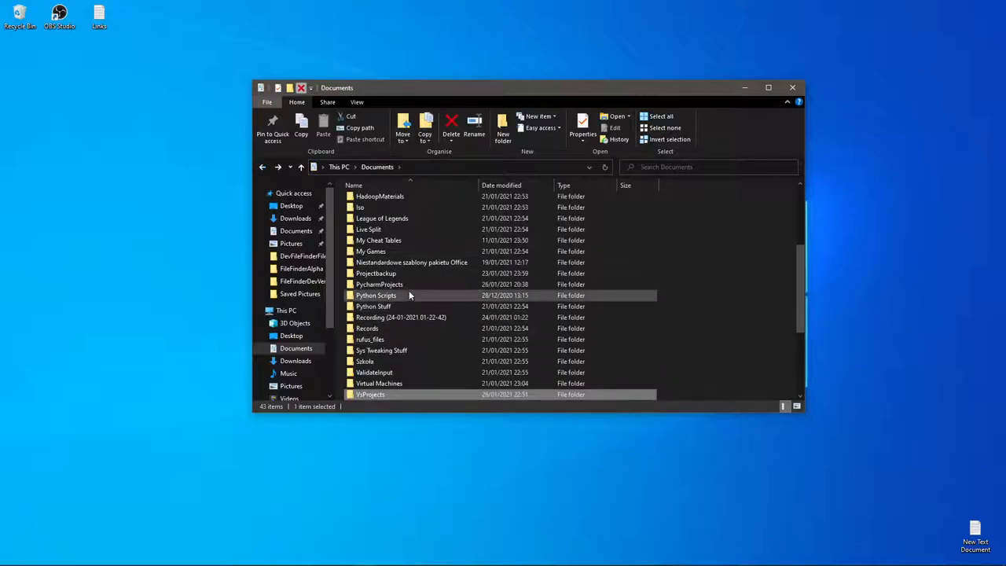
# - Open PycharmProjects, Copy Libs, and its libs folder of DLLs and licenses
pyautogui.doubleClick(381, 283)
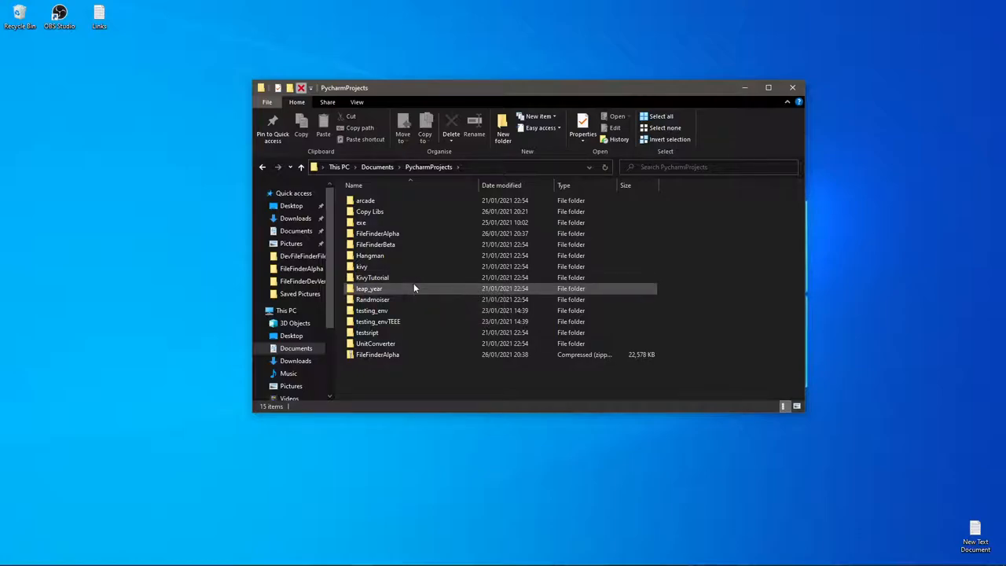
pyautogui.doubleClick(369, 210)
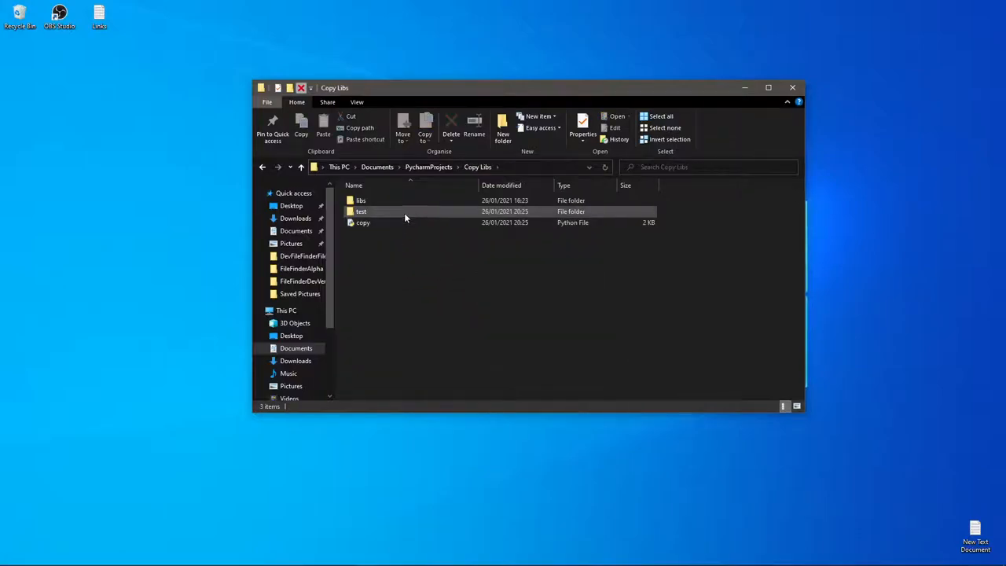
pyautogui.doubleClick(360, 199)
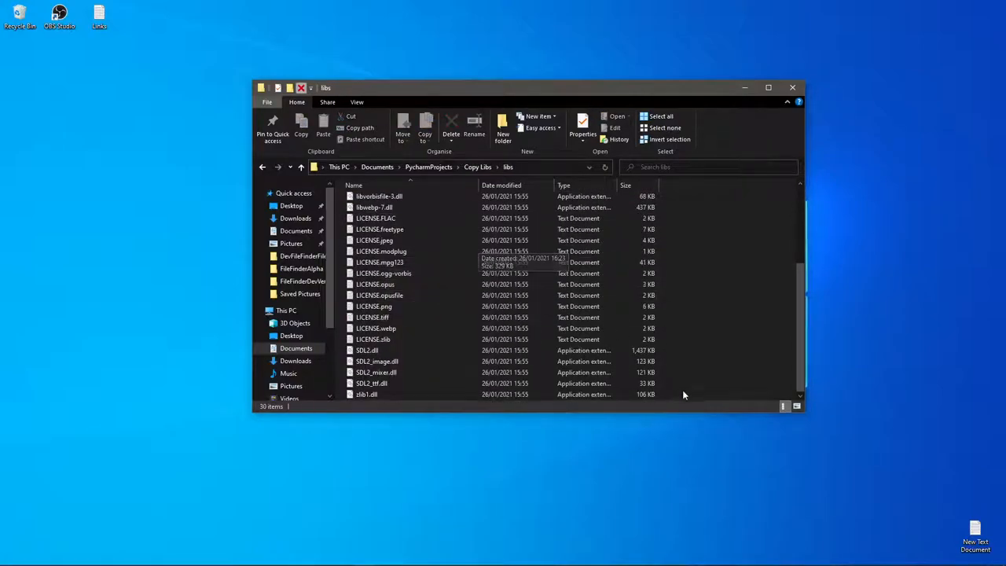
# - Copy all the libs files into the DevFileFinderFiles\dist folder beside filefinder
pyautogui.click(660, 116)
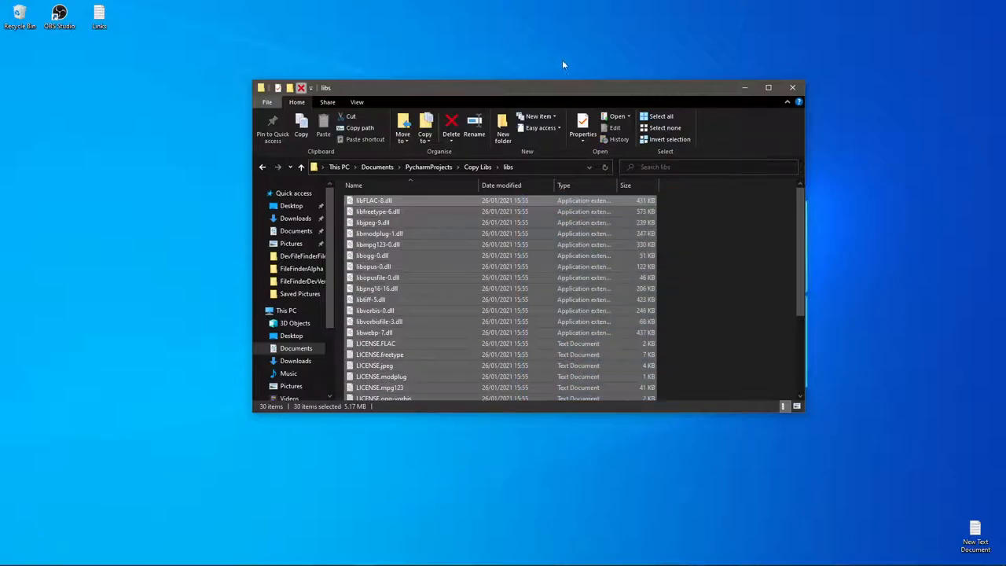
pyautogui.moveTo(538, 142)
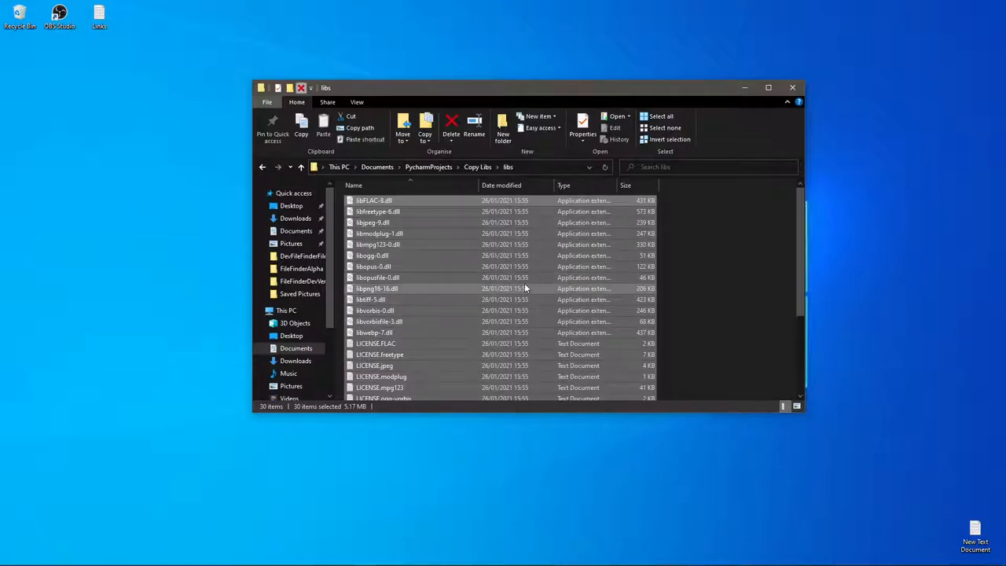
pyautogui.scroll(-3)
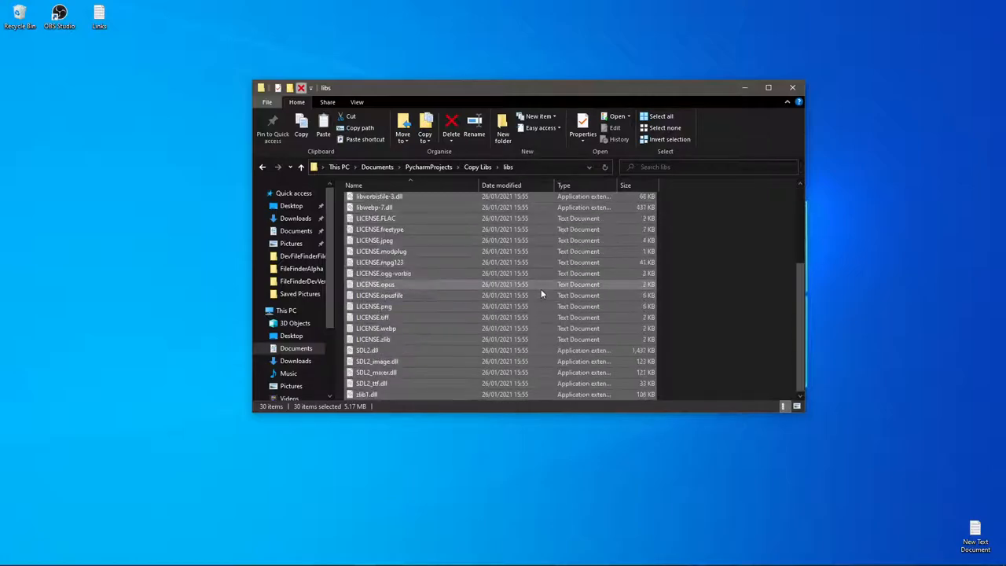
pyautogui.click(301, 254)
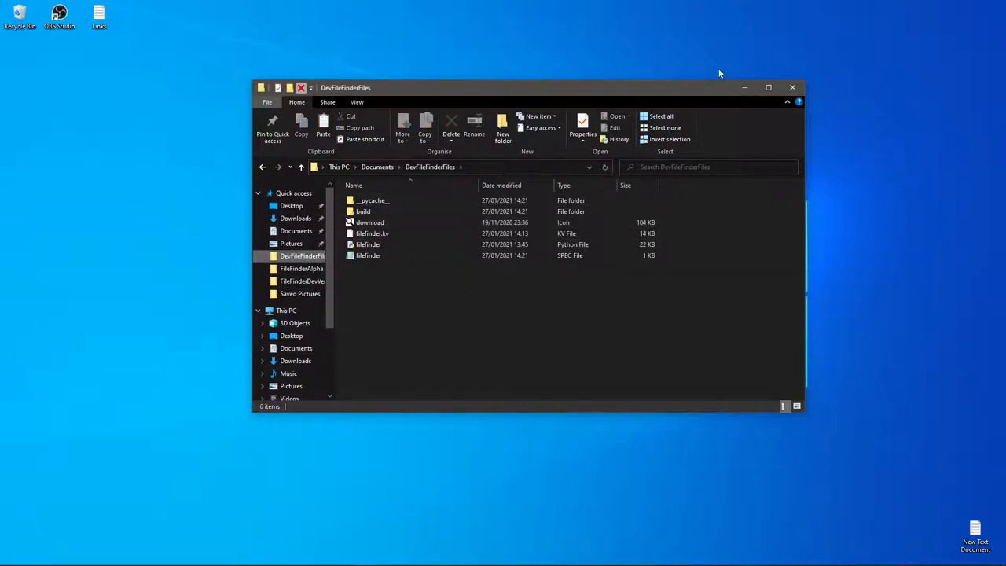
pyautogui.click(792, 88)
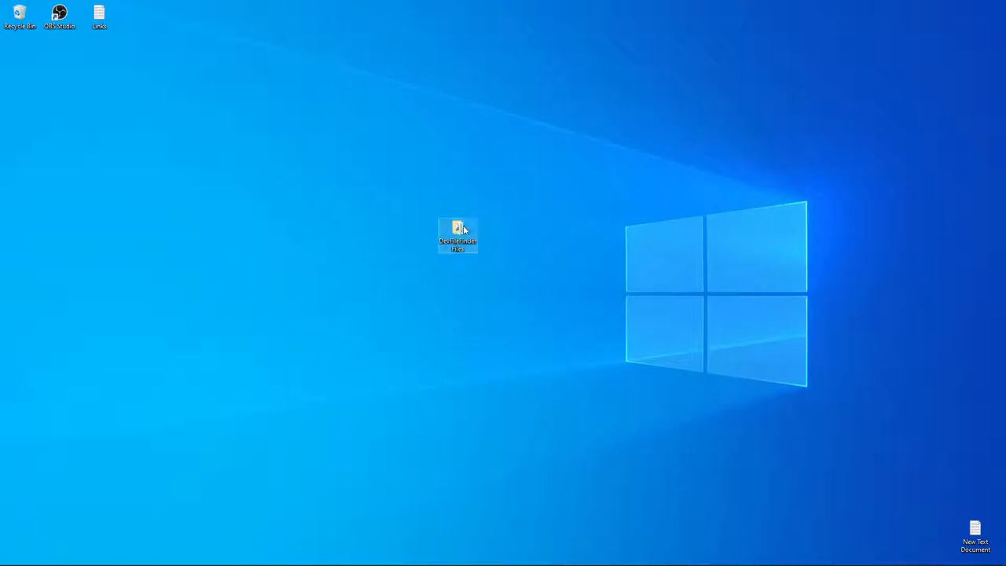
pyautogui.doubleClick(457, 232)
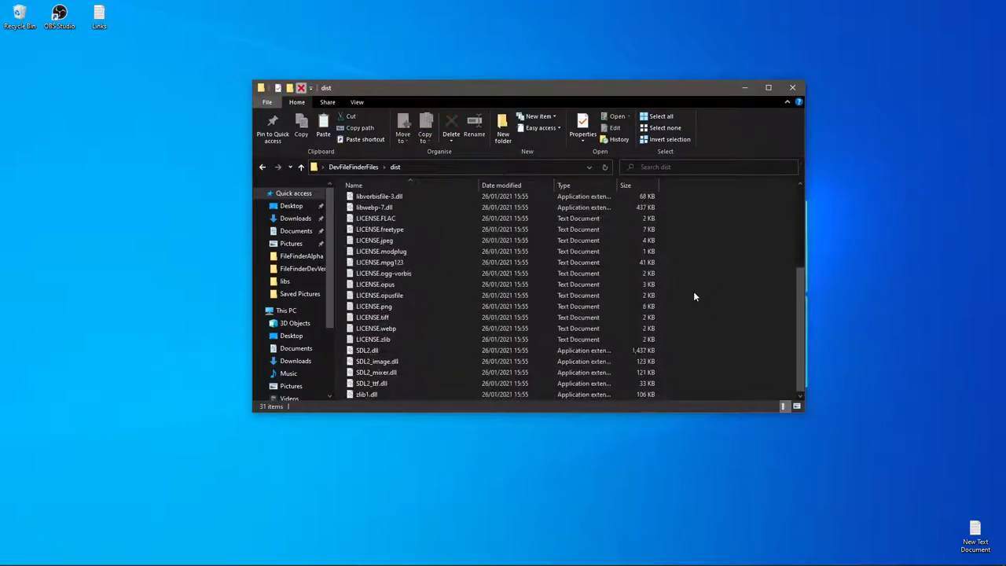
pyautogui.scroll(3)
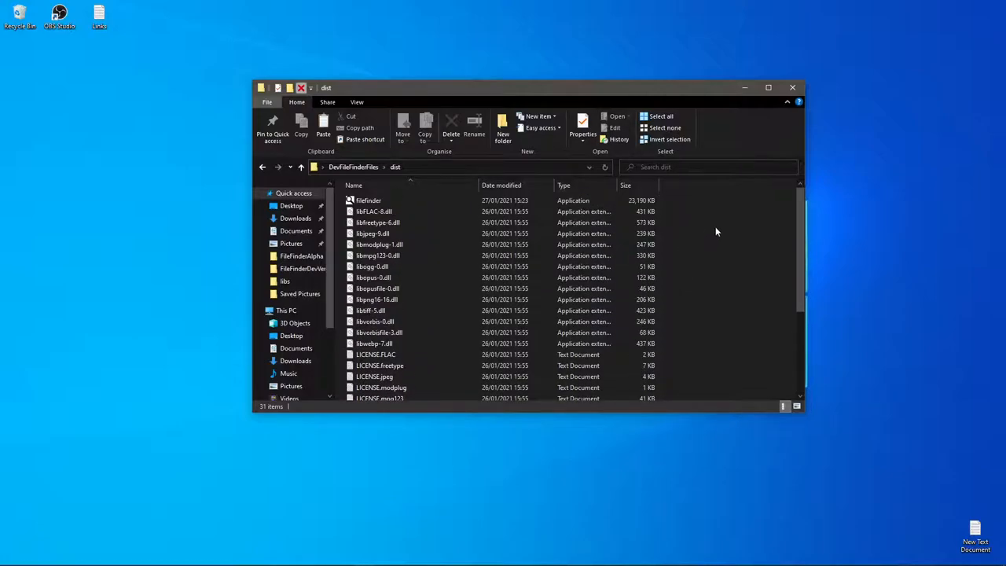
pyautogui.moveTo(481, 198)
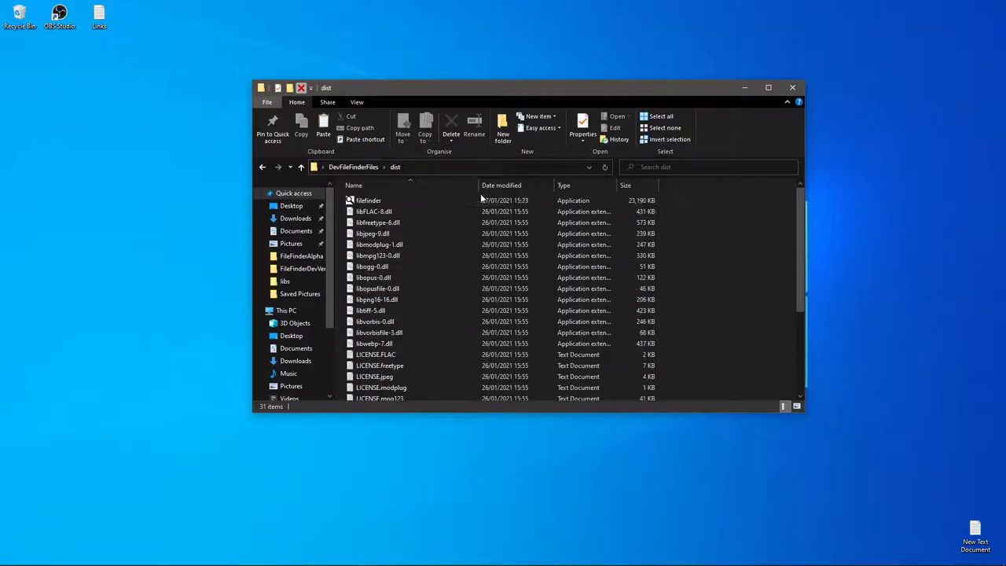
# - Launch filefinder.exe once to confirm it runs, then close the File Finder app
pyautogui.click(368, 200)
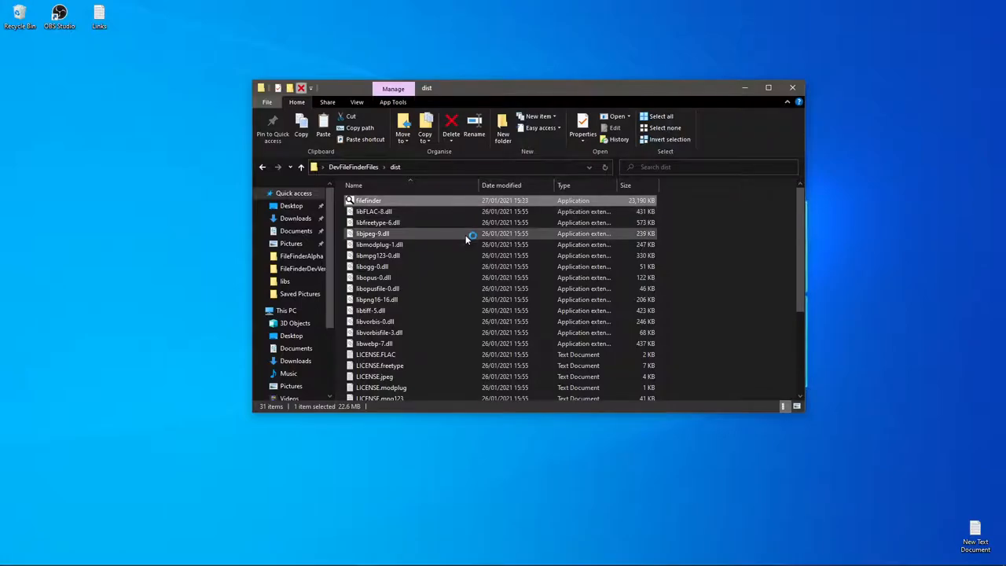
pyautogui.moveTo(469, 232)
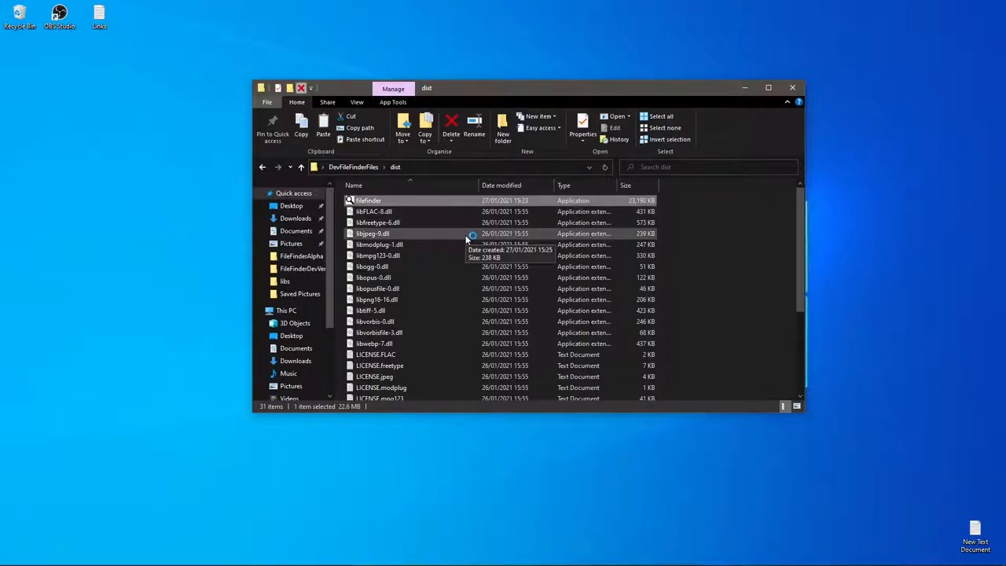
pyautogui.doubleClick(368, 201)
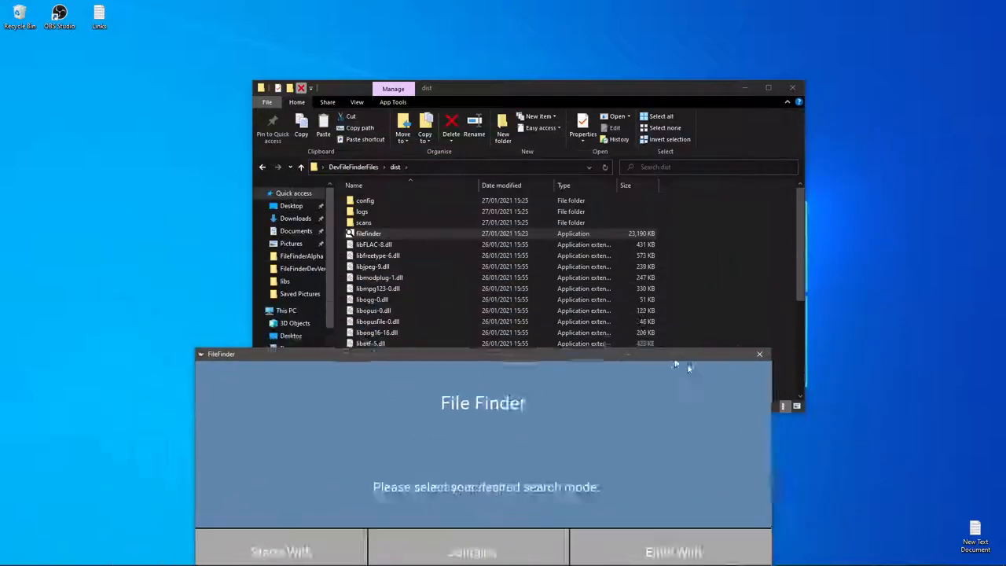
pyautogui.click(759, 355)
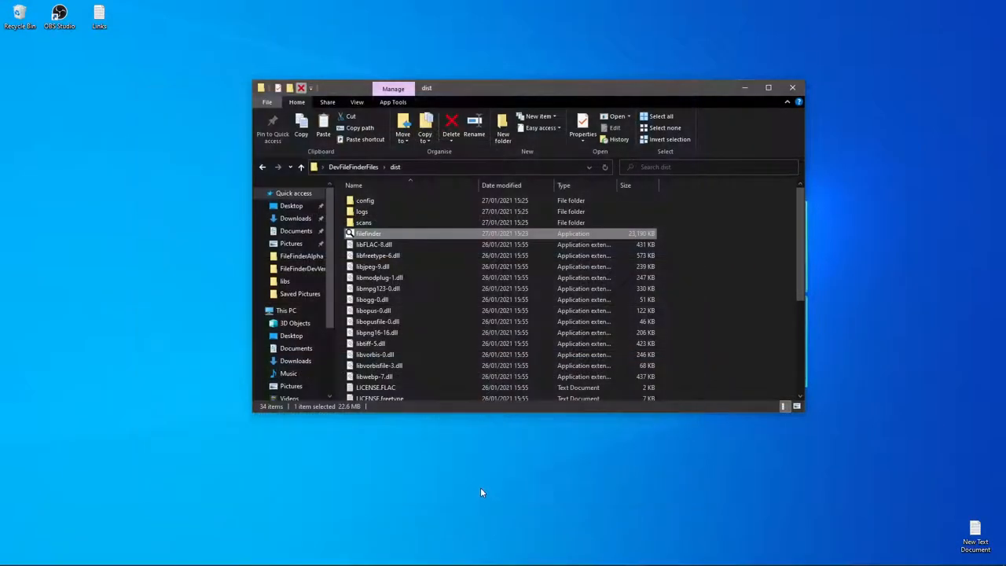
# - Check the build folder's size in its Properties dialog back in DevFileFinderFiles
pyautogui.click(684, 352)
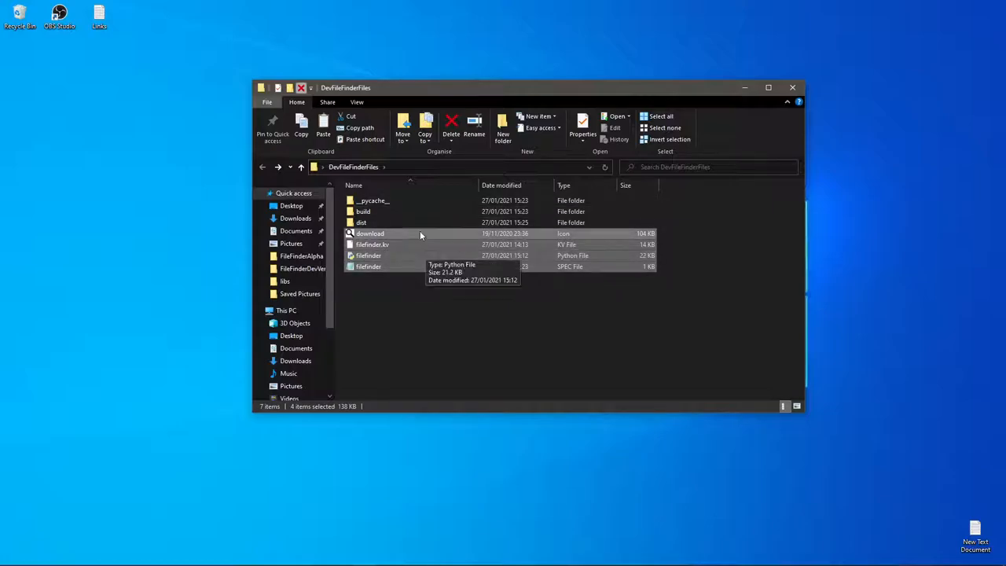
pyautogui.click(664, 216)
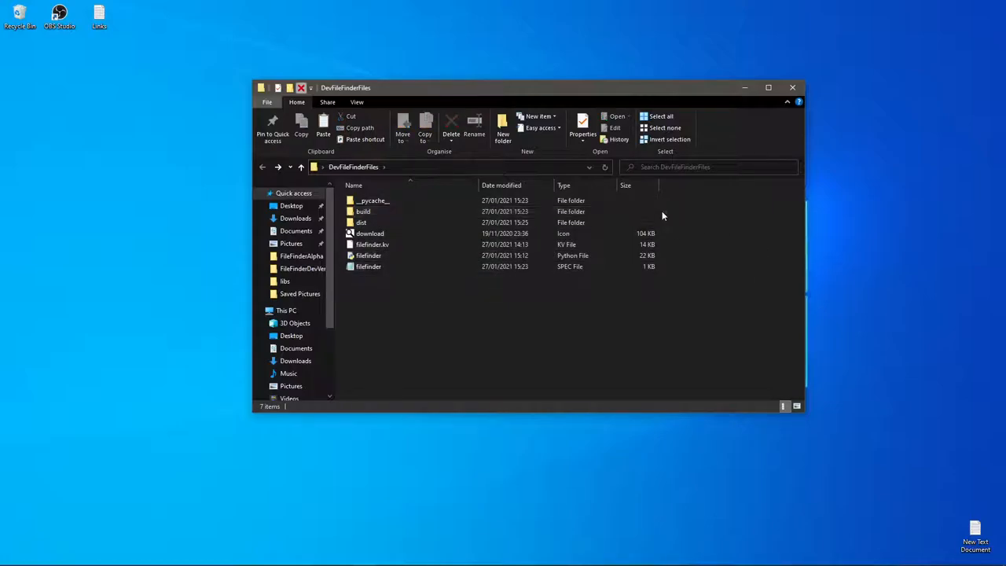
pyautogui.rightClick(363, 210)
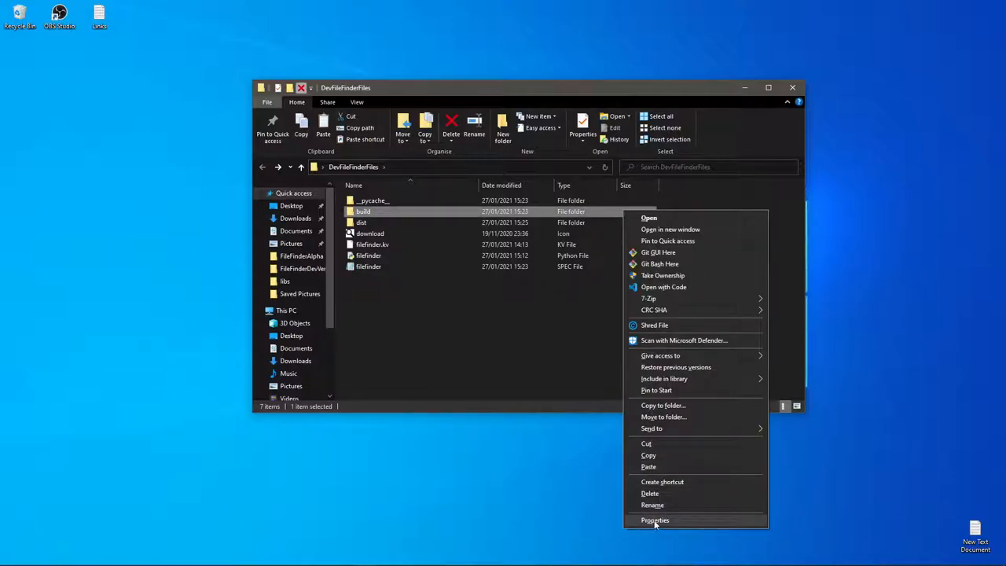
pyautogui.click(654, 519)
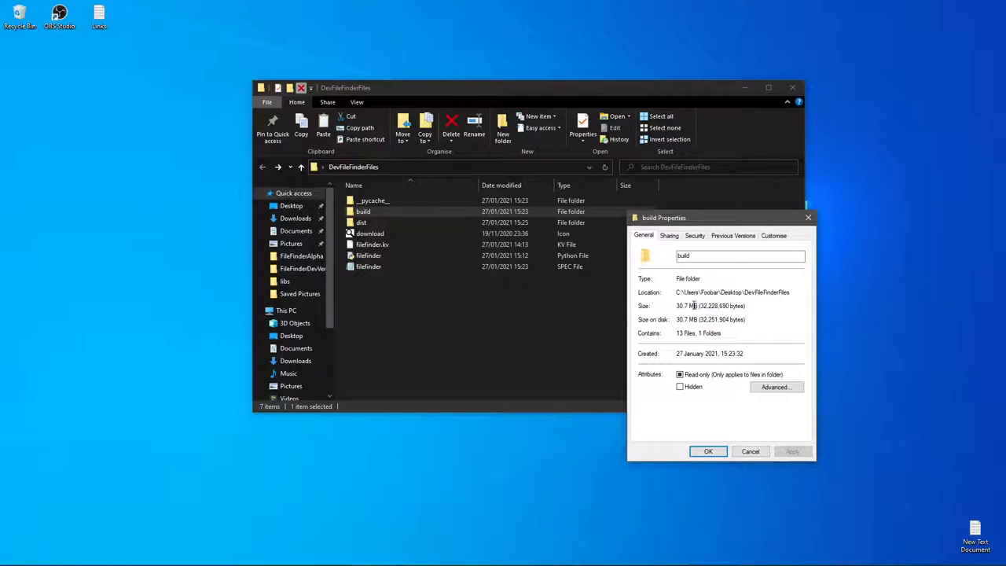
pyautogui.doubleClick(686, 305)
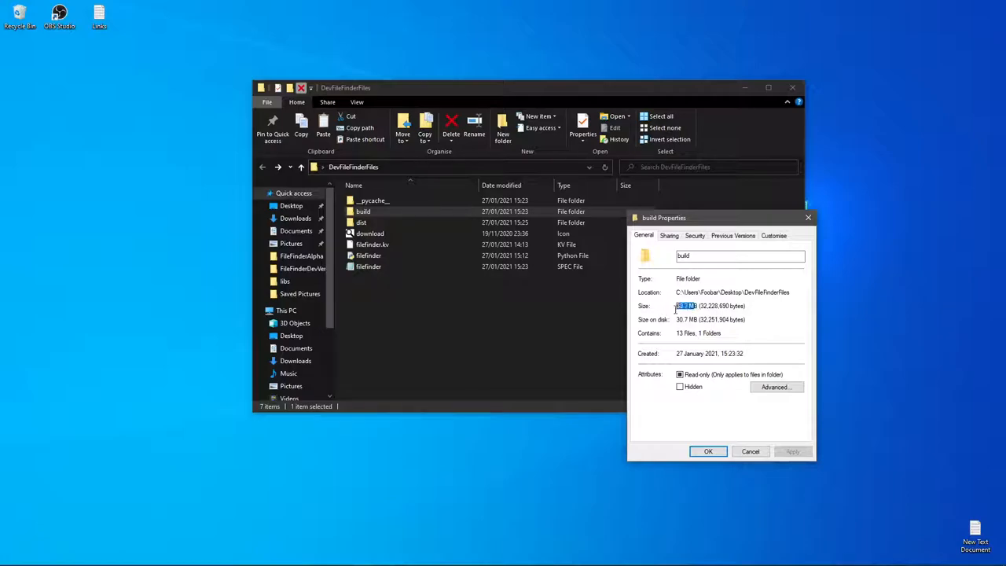
pyautogui.click(750, 451)
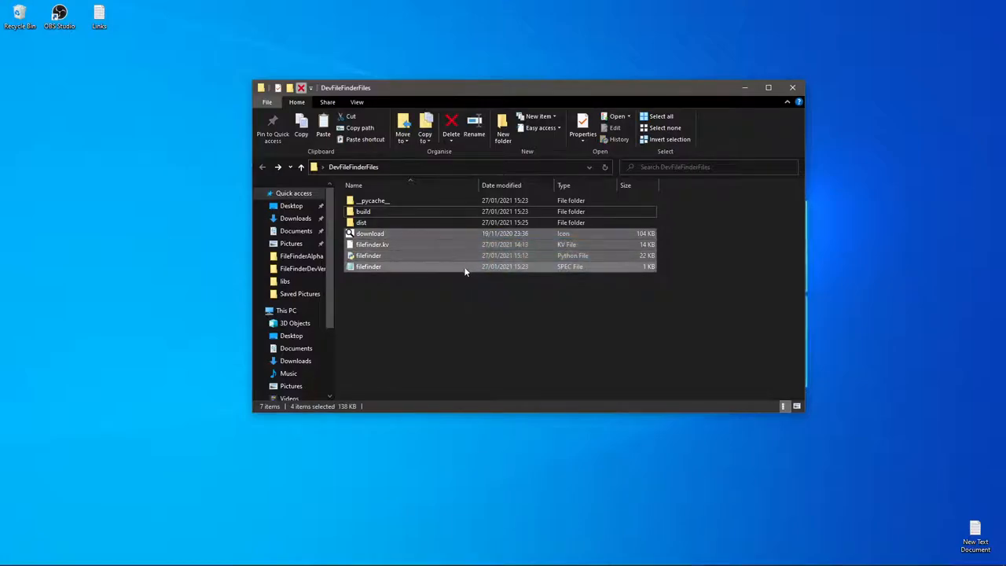
# - Delete everything in DevFileFinderFiles except the dist folder
pyautogui.click(367, 267)
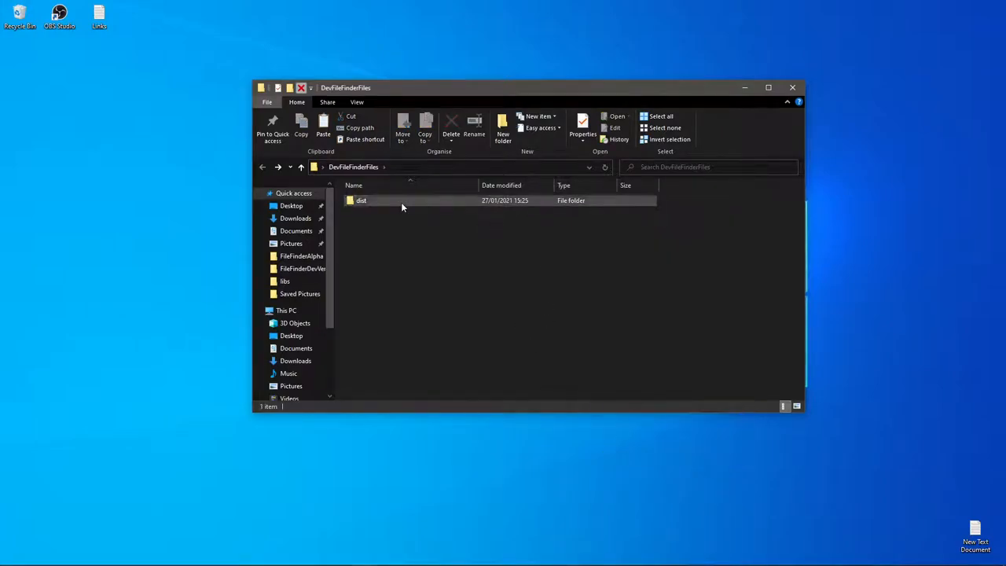
# - Move all dist contents up into the DevFileFinderFiles project folder
pyautogui.doubleClick(361, 202)
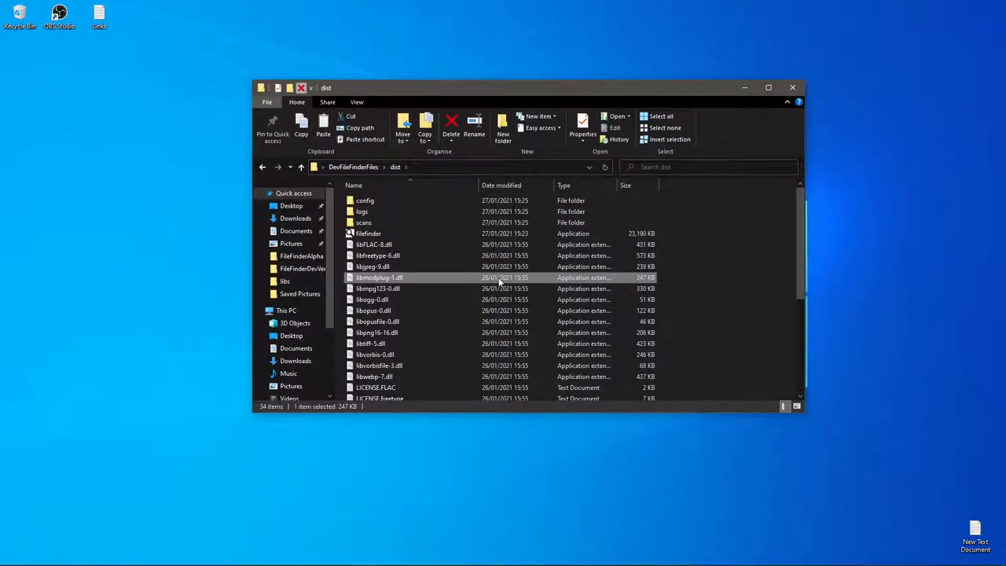
pyautogui.click(660, 116)
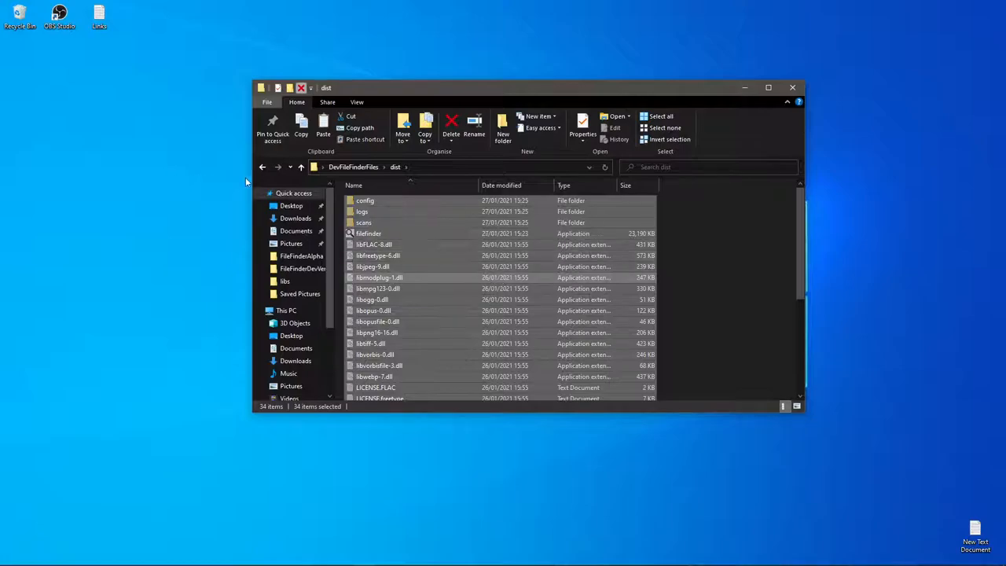
pyautogui.click(301, 167)
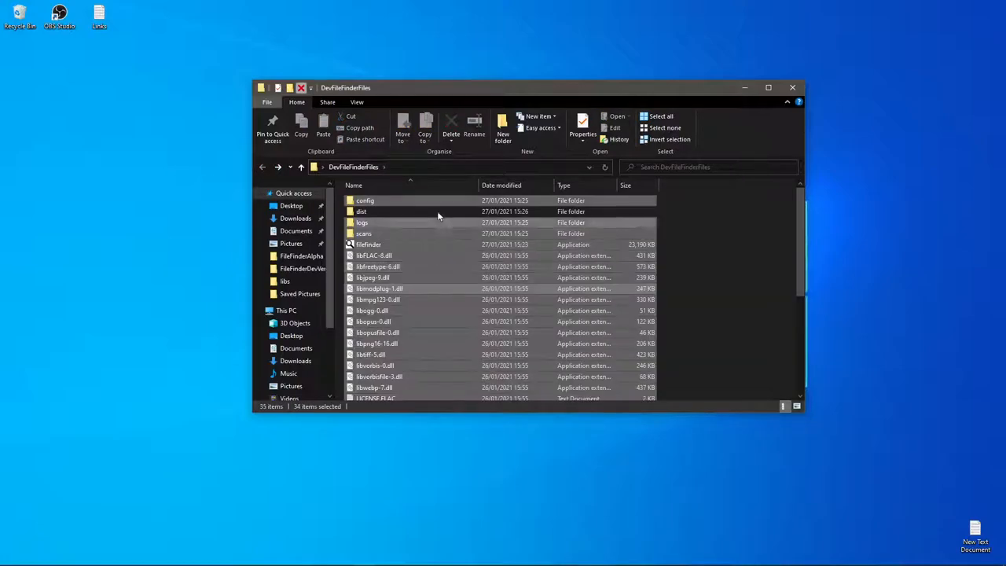
pyautogui.click(362, 210)
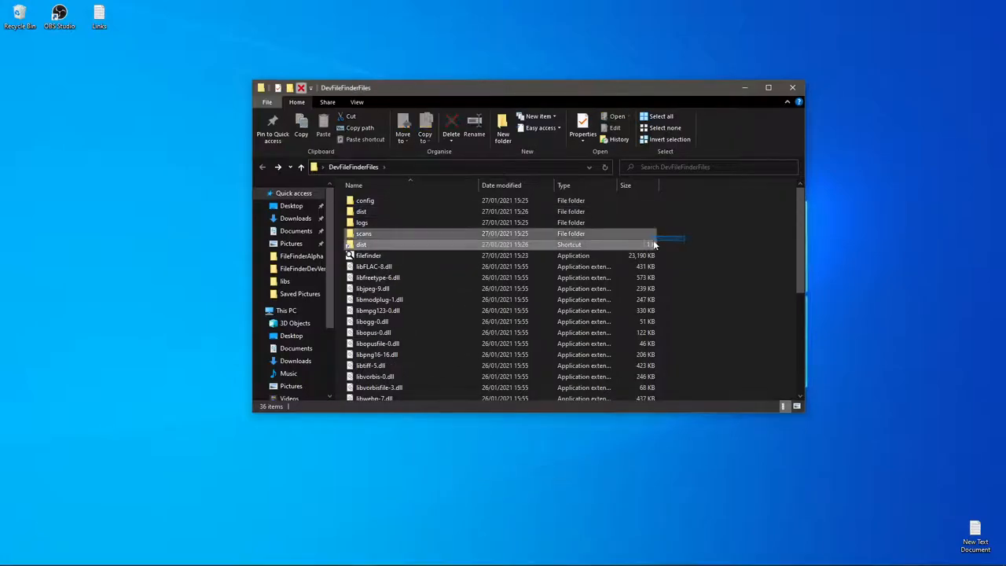
pyautogui.click(362, 246)
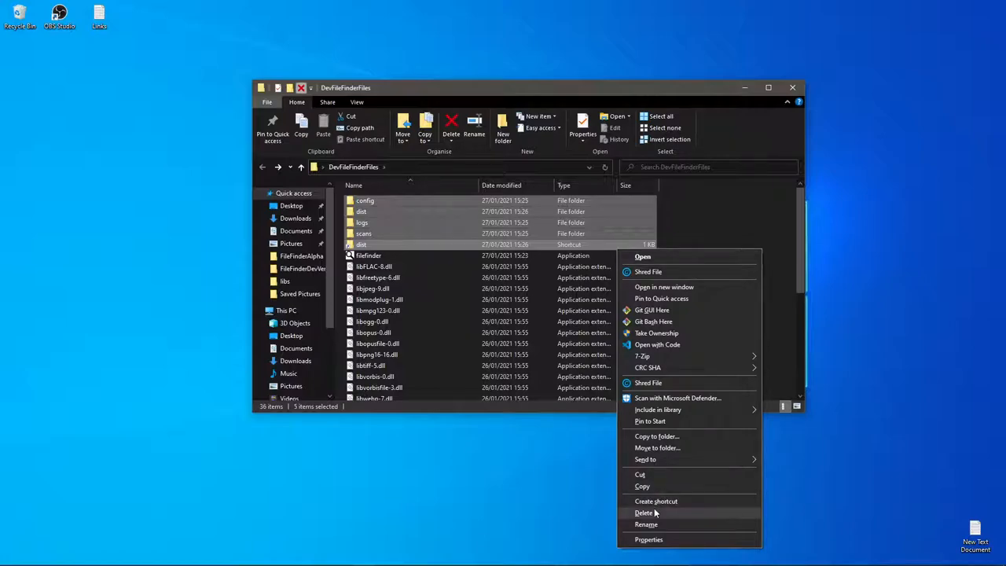
pyautogui.click(645, 512)
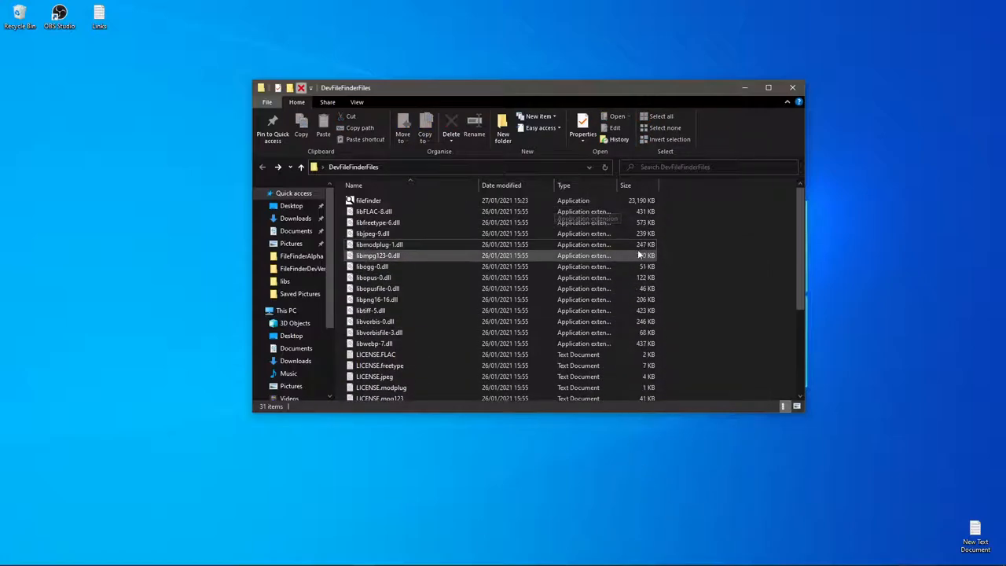
# - Relaunch filefinder.exe from the project folder, close it, then close the Explorer window
pyautogui.click(368, 200)
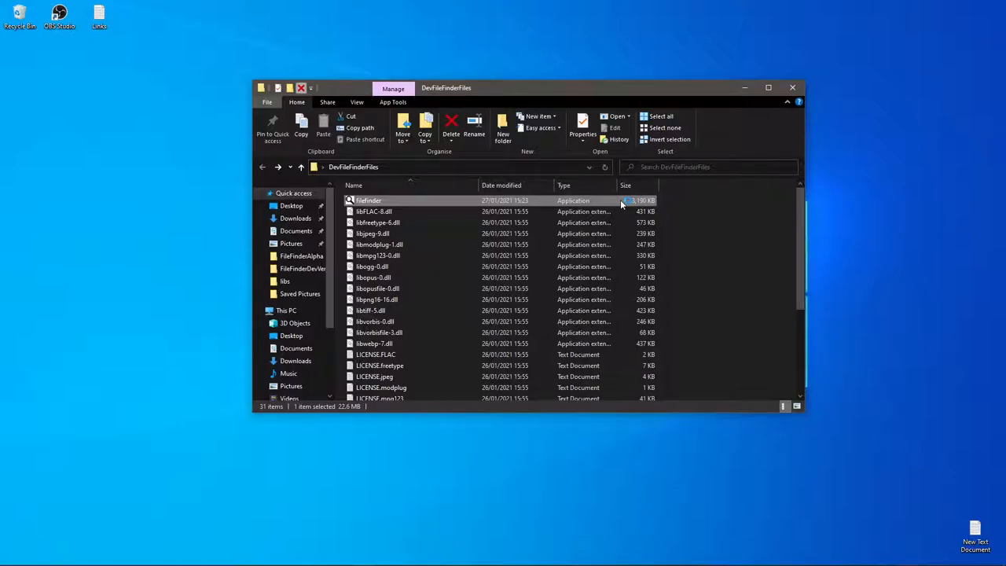
pyautogui.doubleClick(368, 199)
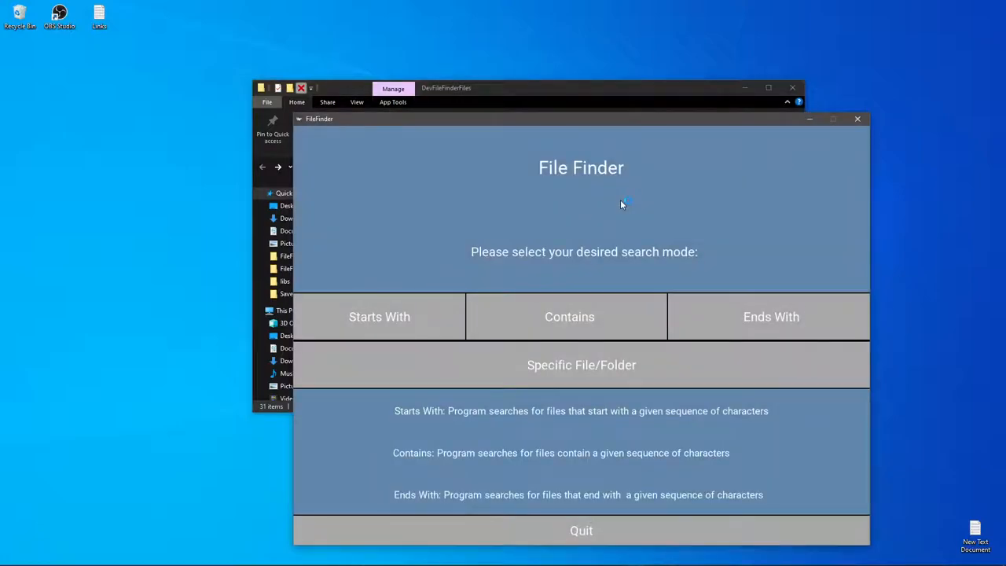
pyautogui.click(858, 119)
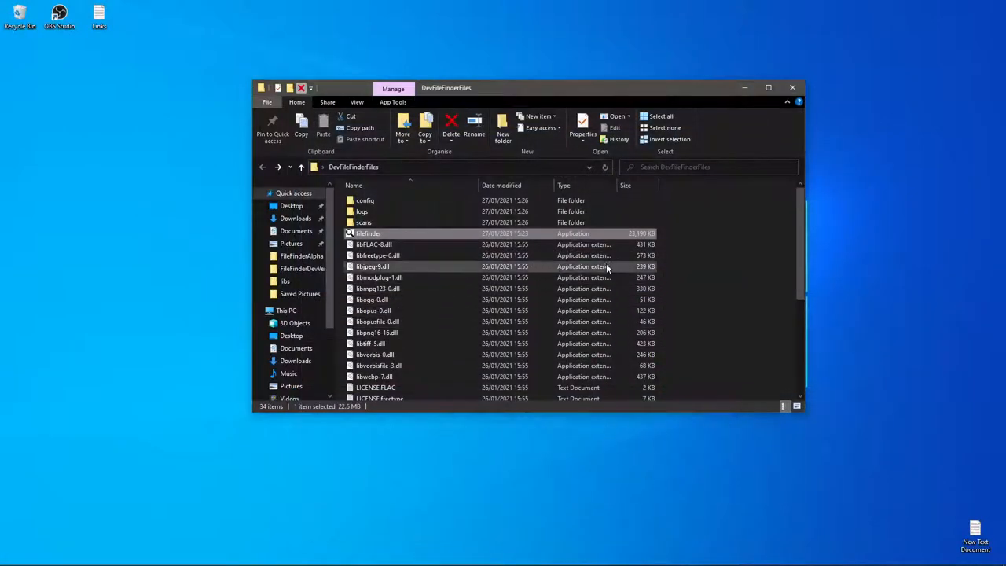
pyautogui.click(393, 103)
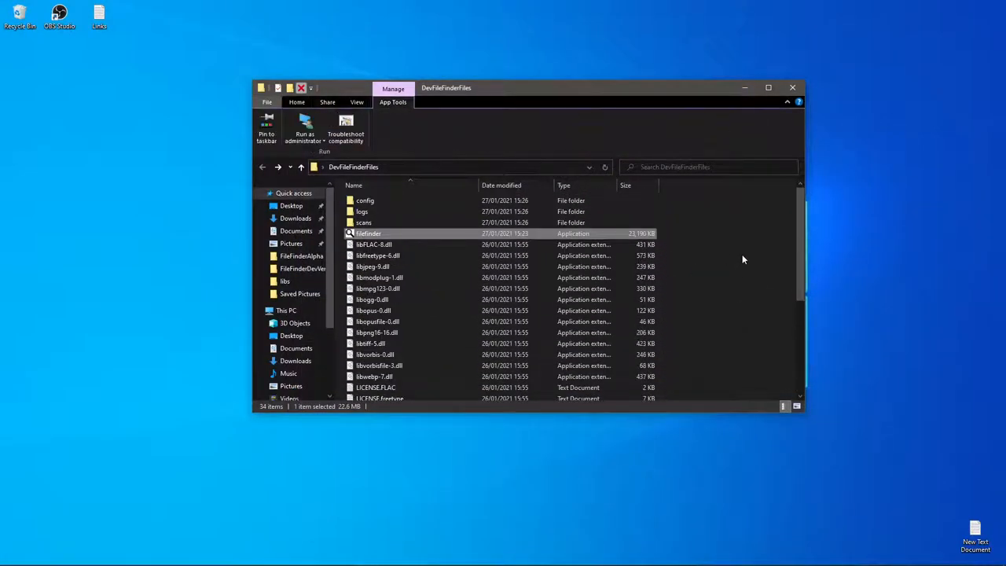
pyautogui.click(792, 88)
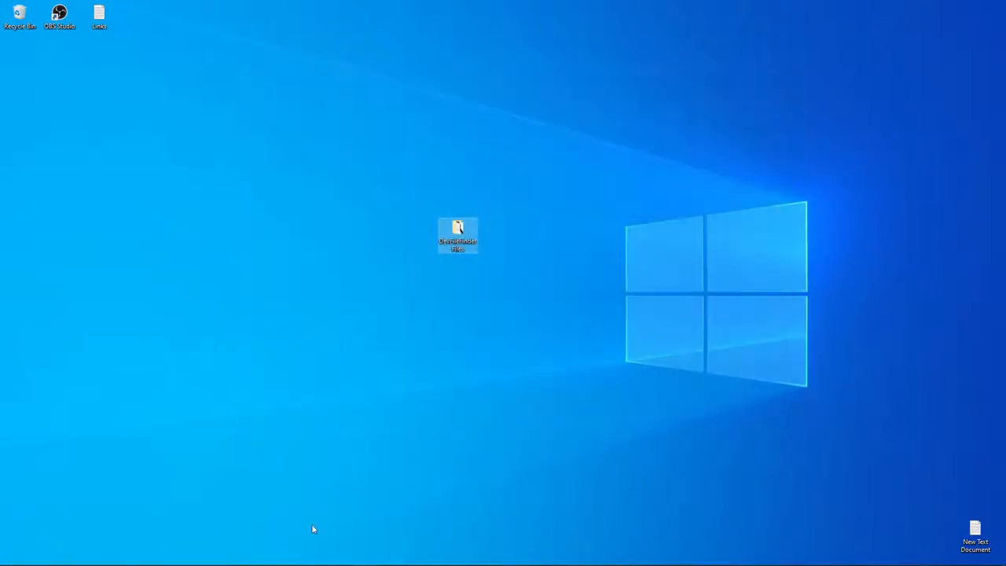
# - Move the project folder to the upper left and check its size in Properties
pyautogui.moveTo(457, 235); pyautogui.dragTo(258, 151)
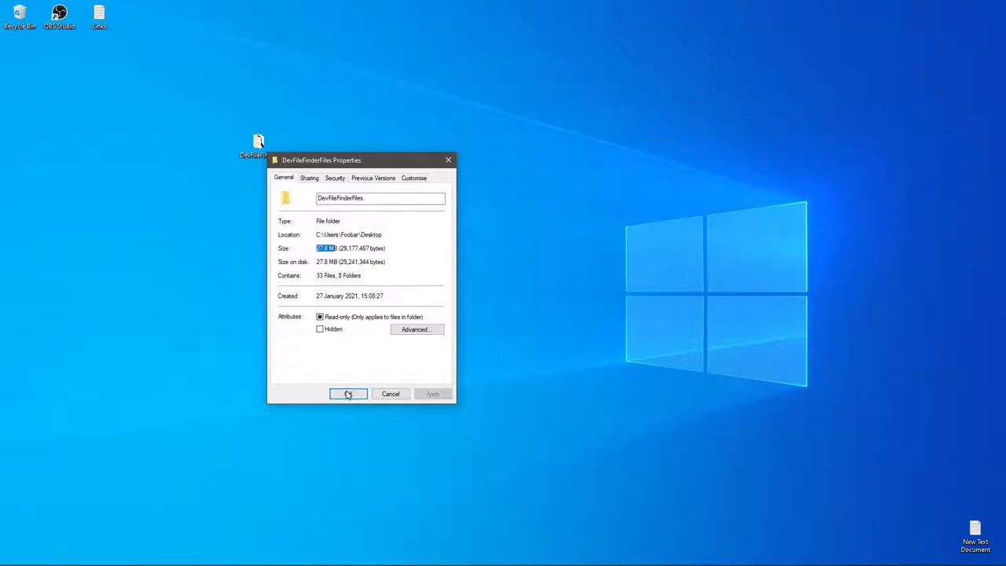
pyautogui.click(347, 393)
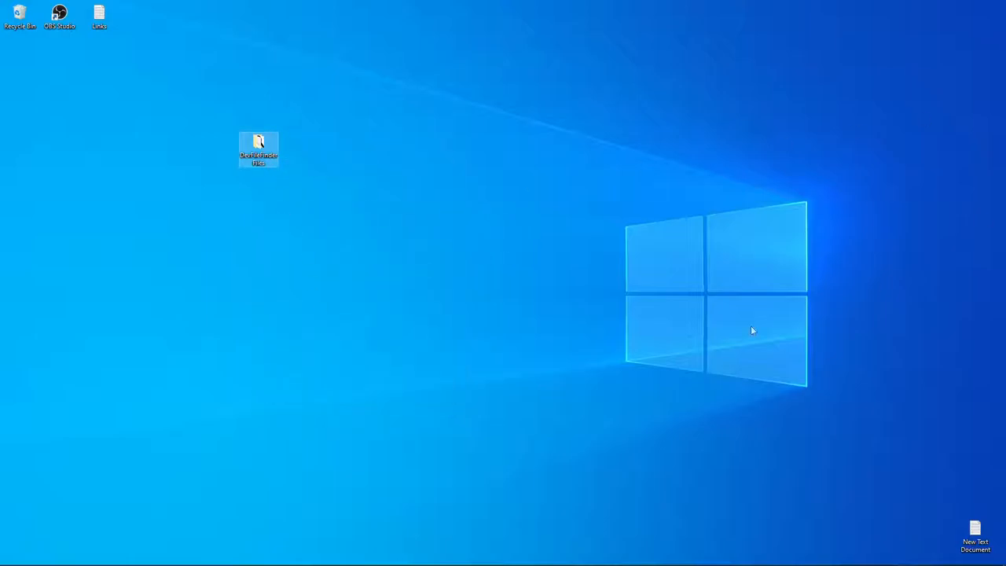
pyautogui.moveTo(574, 90)
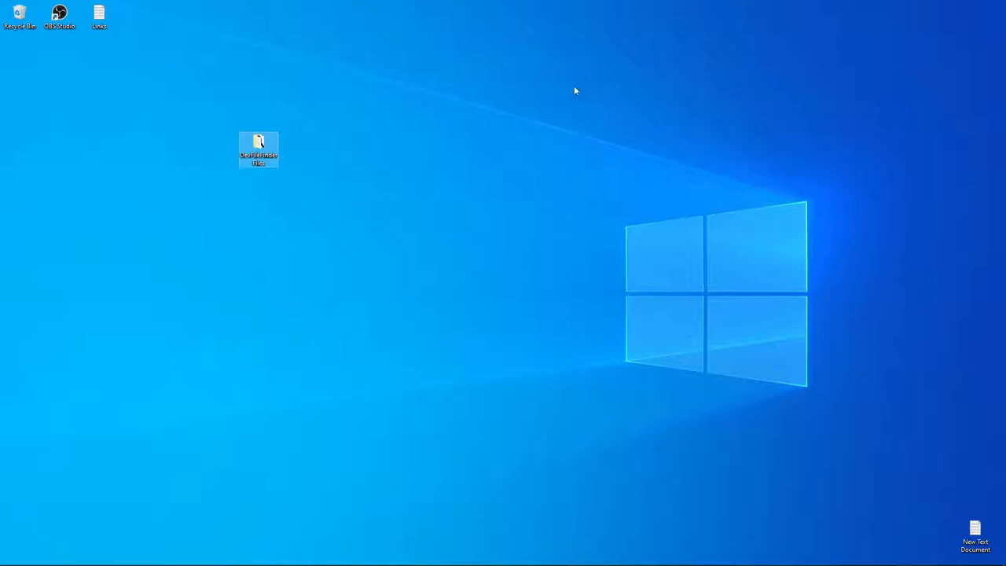
pyautogui.moveTo(588, 74)
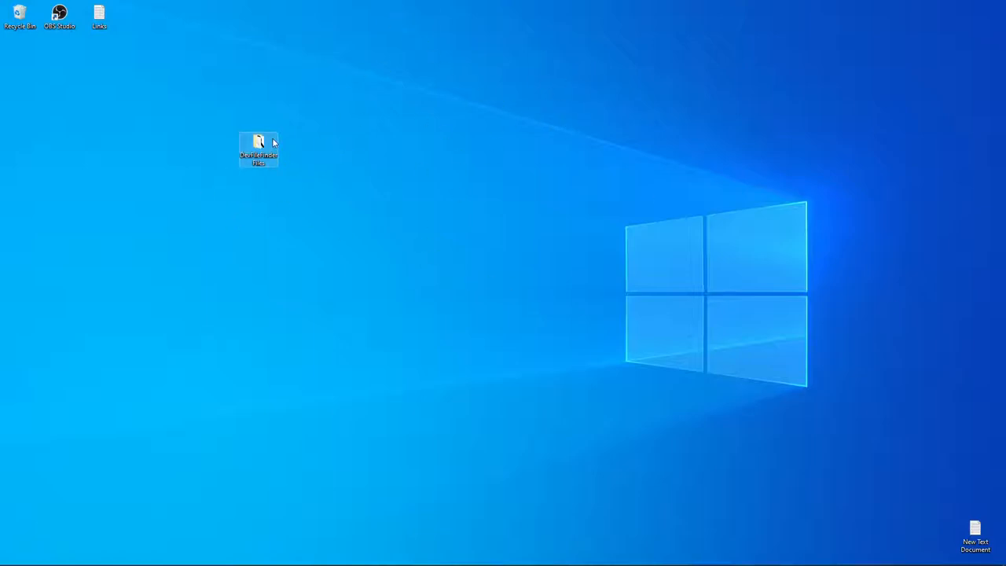
pyautogui.rightClick(257, 149)
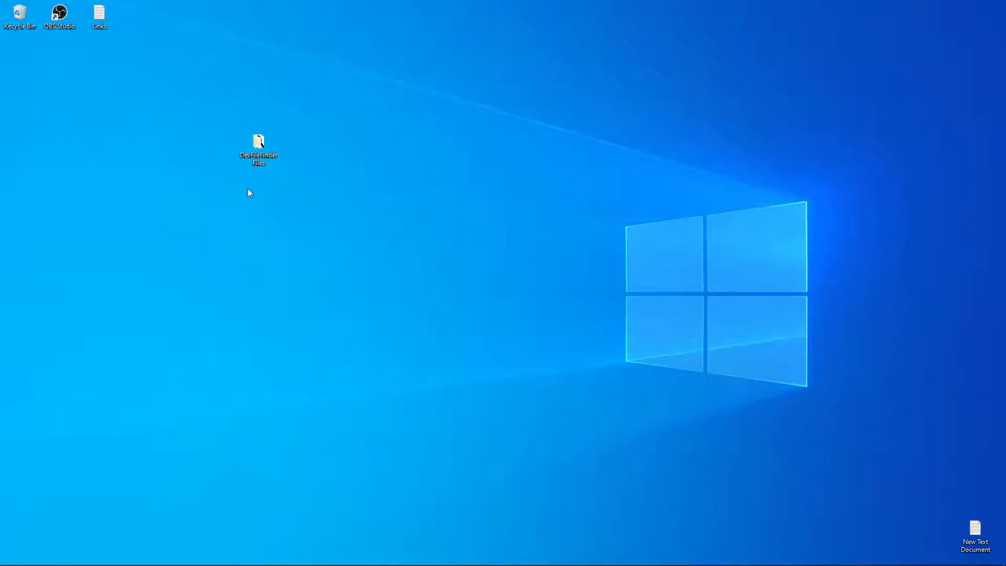
pyautogui.rightClick(258, 147)
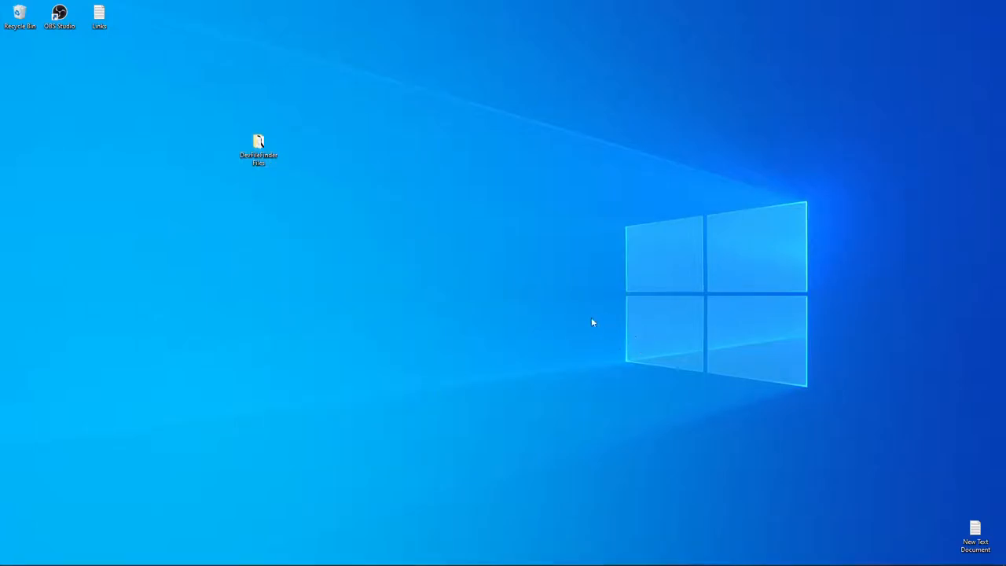
pyautogui.moveTo(638, 201)
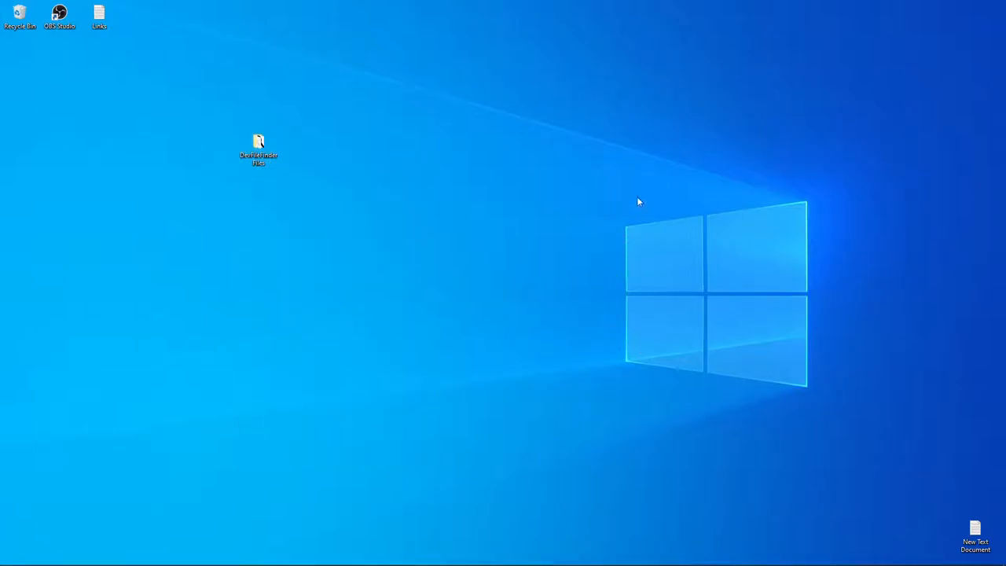
pyautogui.moveTo(505, 245)
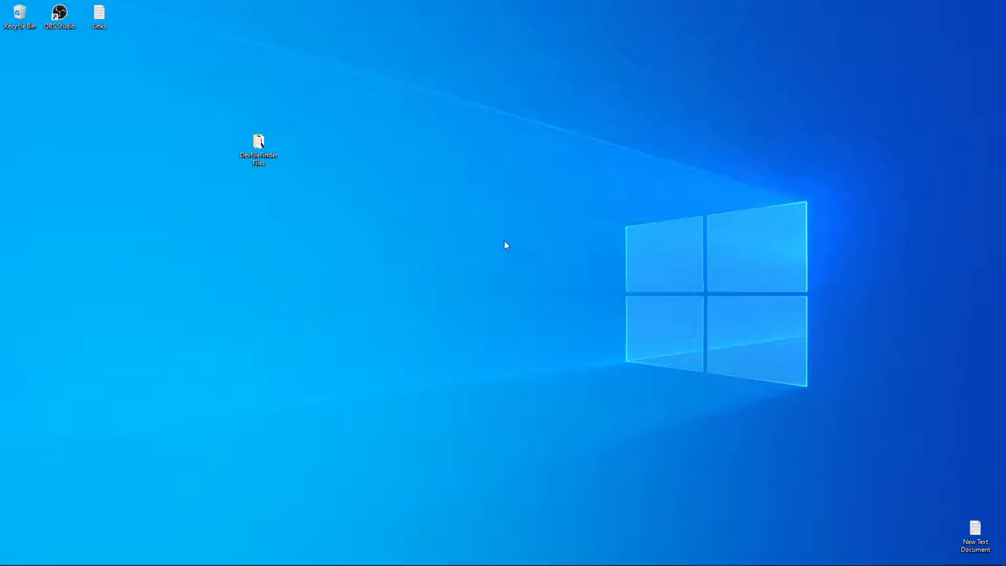
pyautogui.moveTo(258, 149)
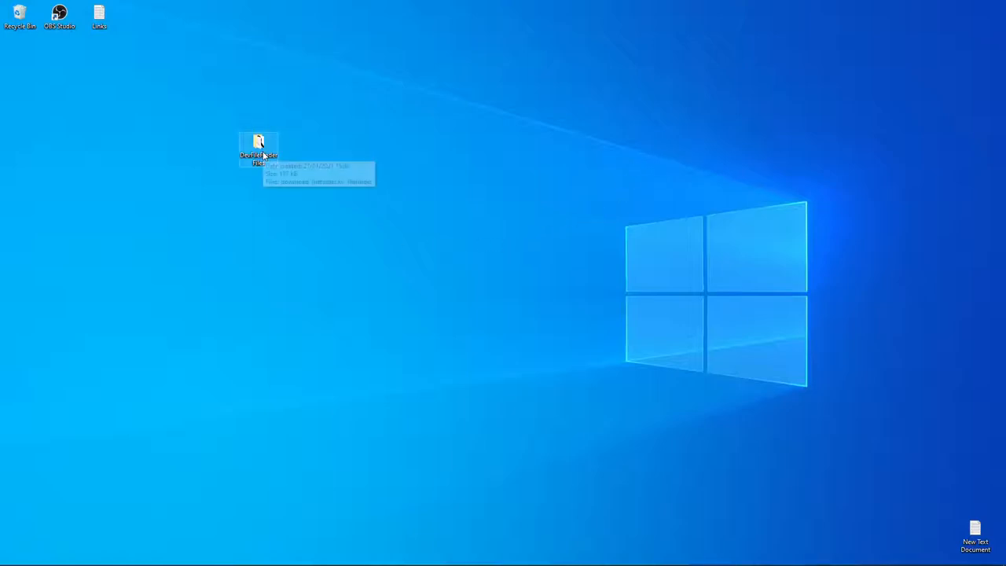
pyautogui.moveTo(264, 173)
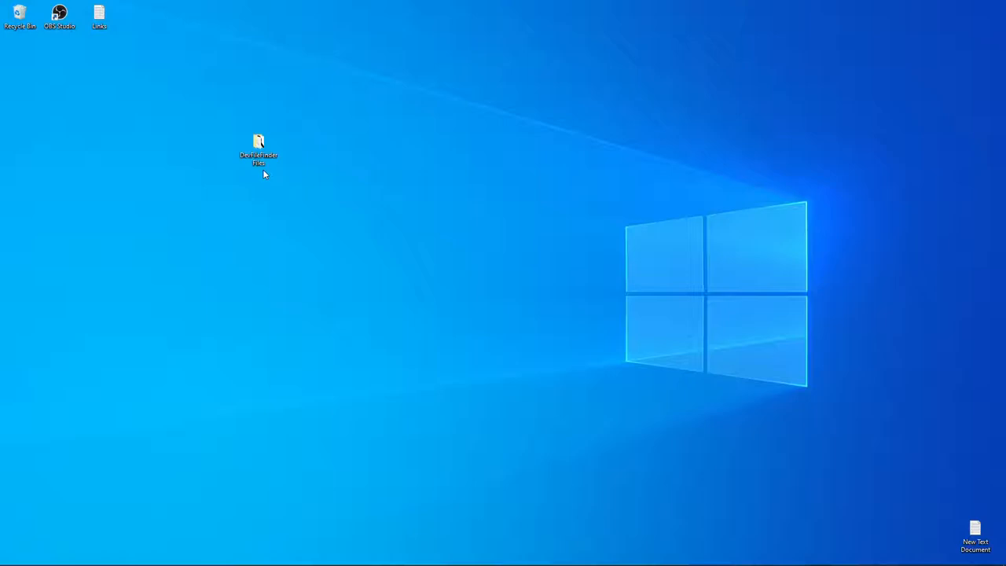
# - Drag the project folder around the desktop and settle it below the centre
pyautogui.moveTo(257, 145); pyautogui.dragTo(459, 63)
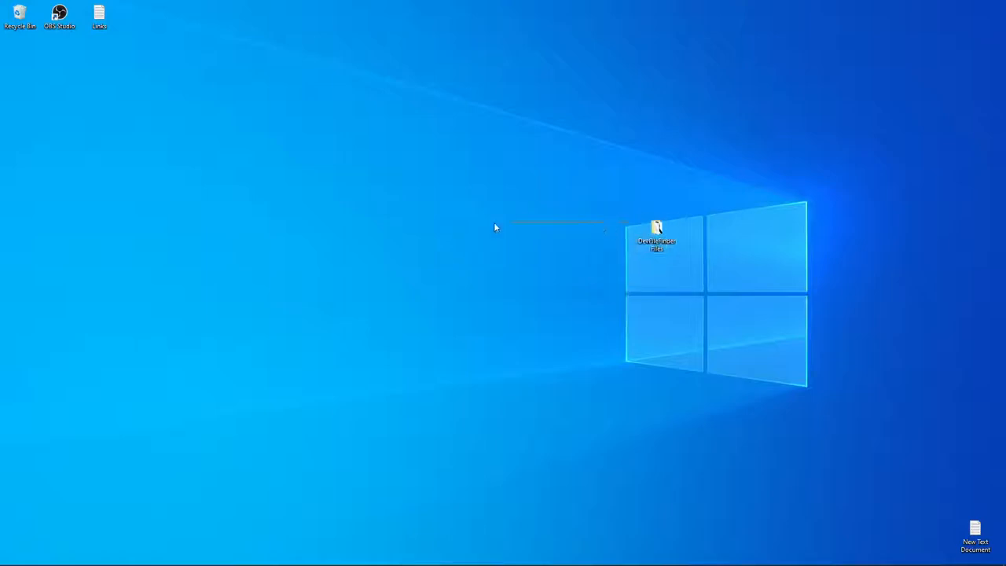
pyautogui.moveTo(657, 236); pyautogui.dragTo(338, 235)
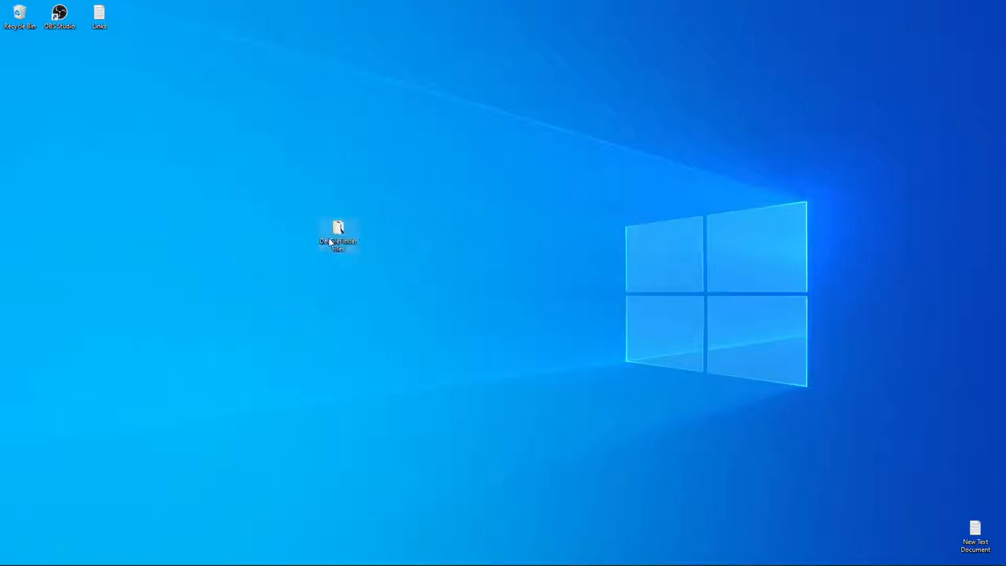
pyautogui.moveTo(338, 236); pyautogui.dragTo(377, 235)
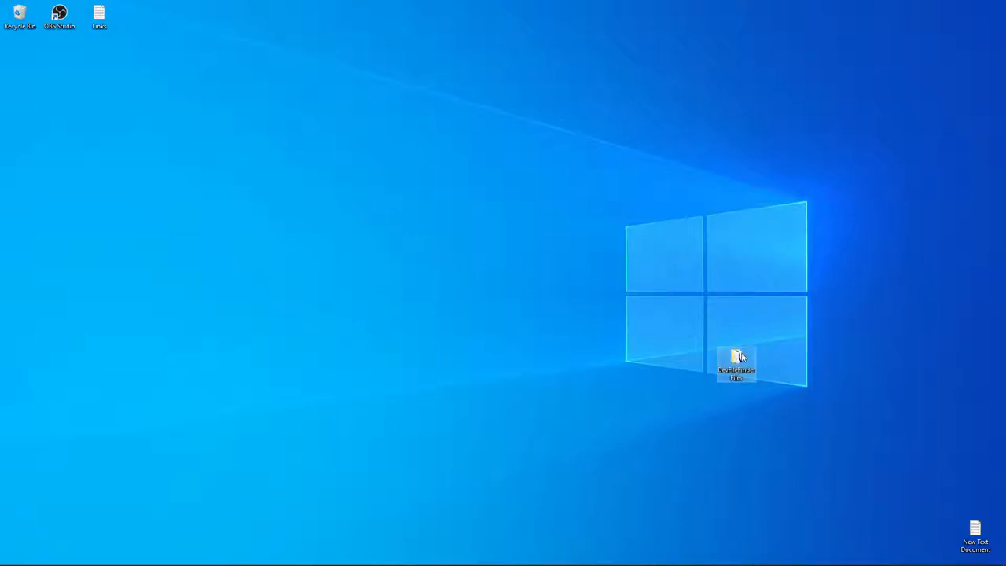
pyautogui.moveTo(735, 364); pyautogui.dragTo(776, 276)
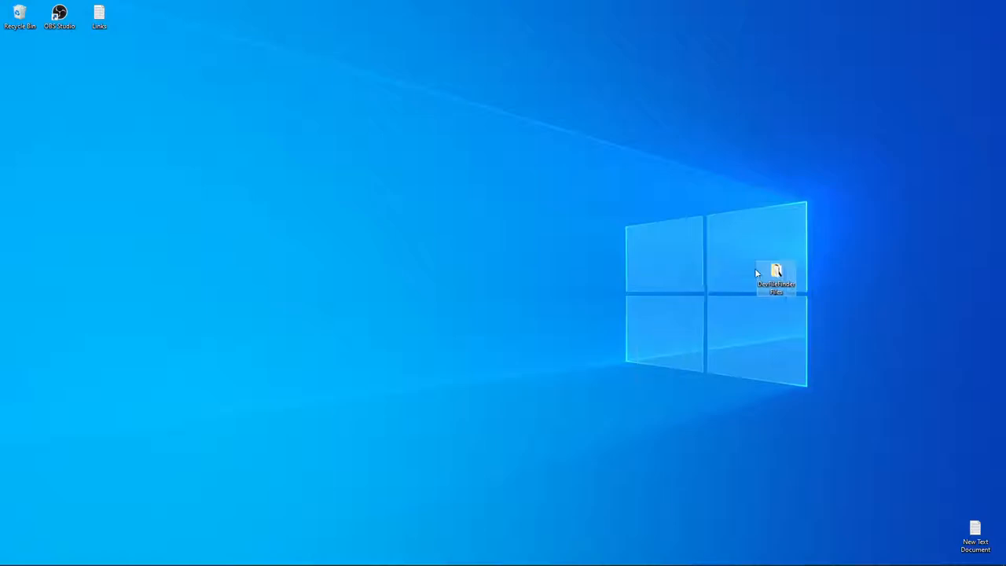
pyautogui.moveTo(776, 280); pyautogui.dragTo(657, 323)
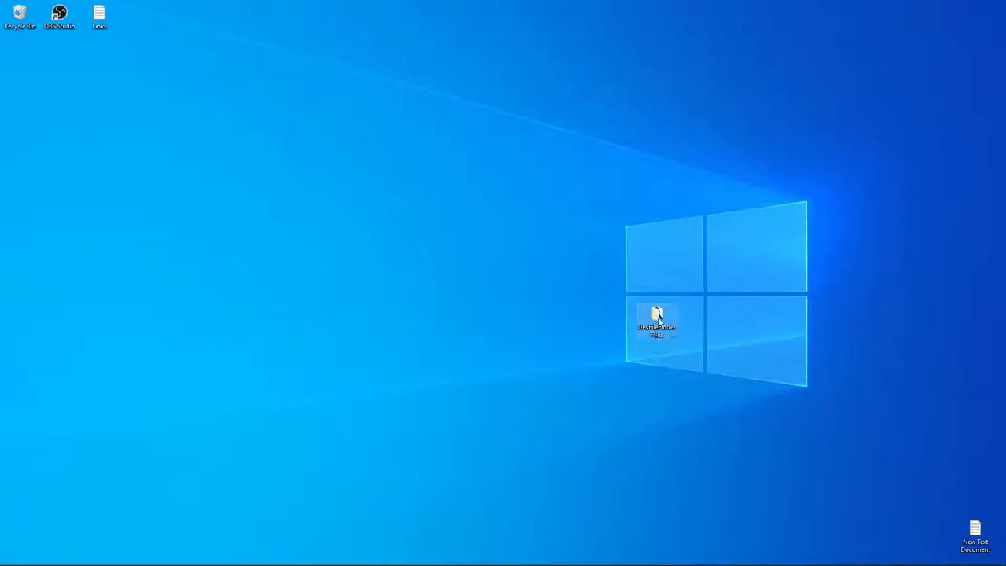
pyautogui.moveTo(657, 322); pyautogui.dragTo(777, 236)
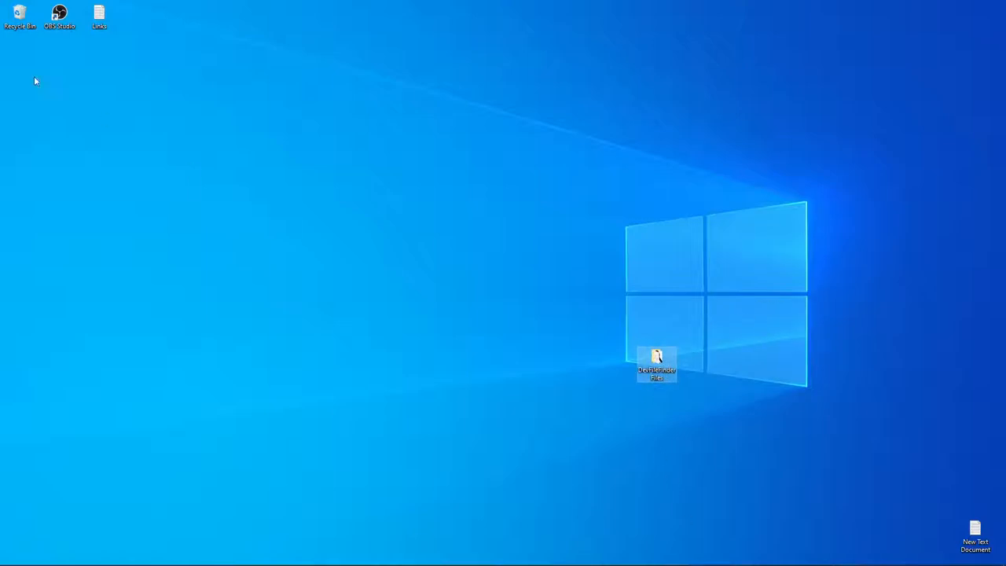
pyautogui.doubleClick(99, 15)
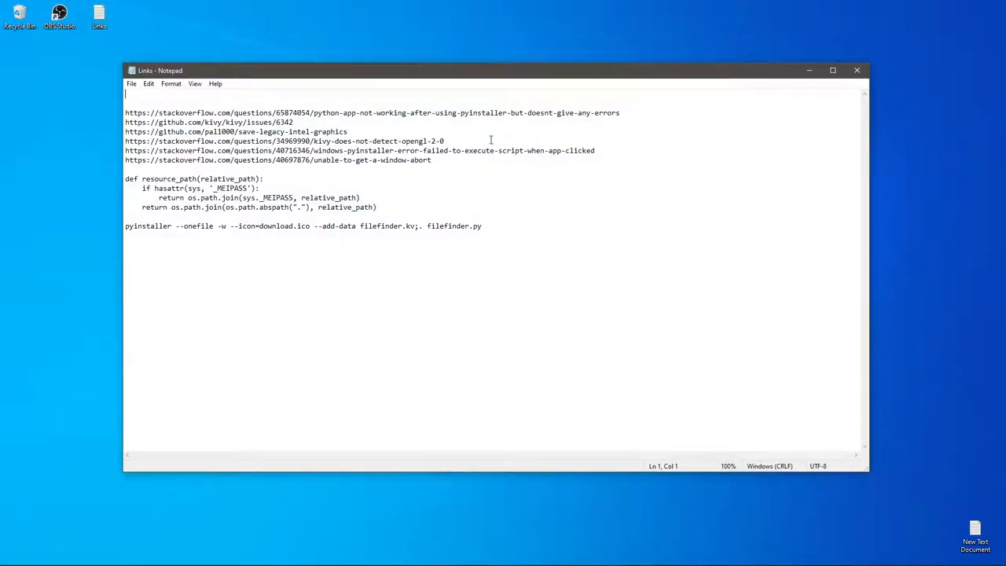
pyautogui.moveTo(126, 123); pyautogui.dragTo(431, 160)
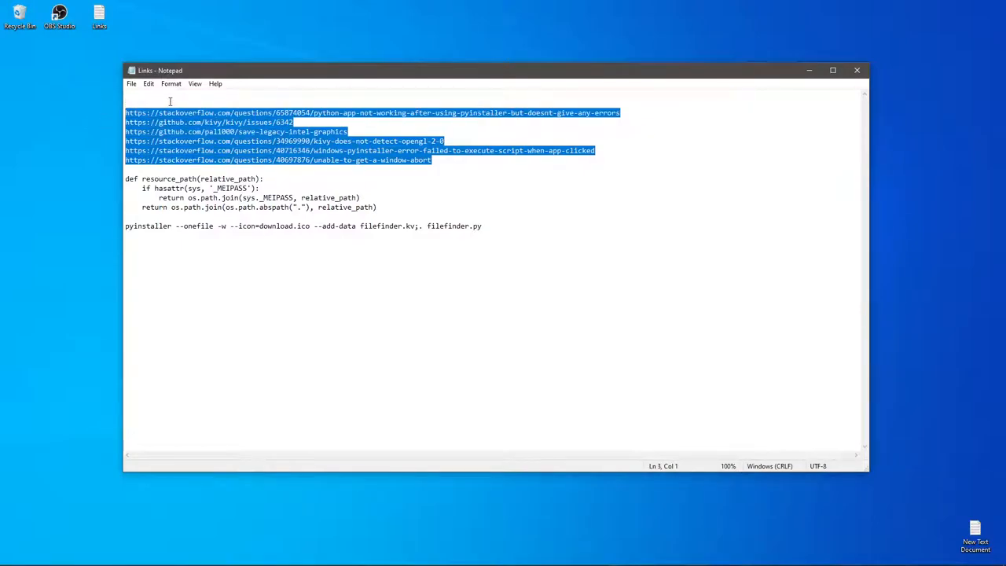
pyautogui.click(126, 103)
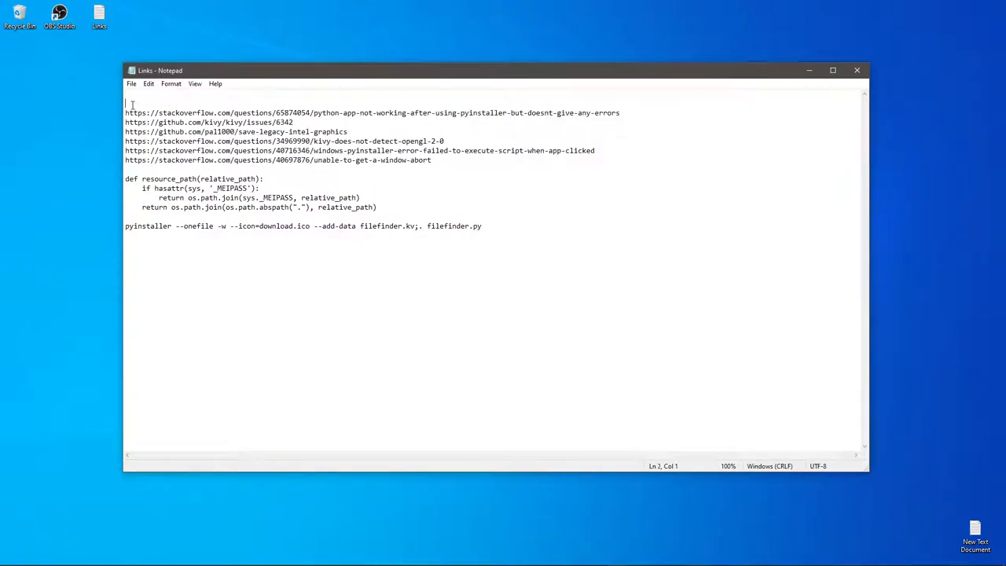
pyautogui.moveTo(600, 217)
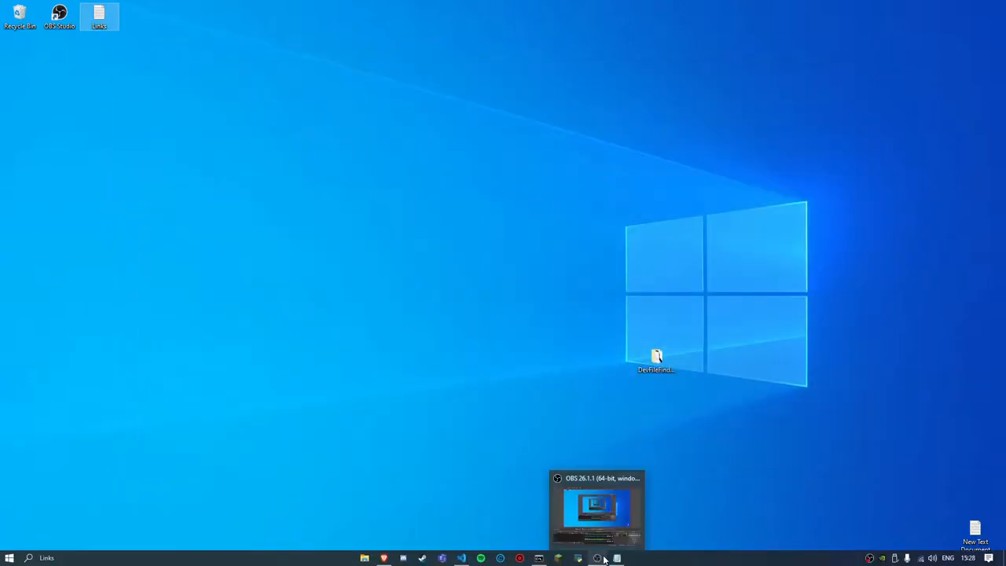
# - Restore the OBS Studio window from the taskbar, ready to stop recording
pyautogui.click(597, 506)
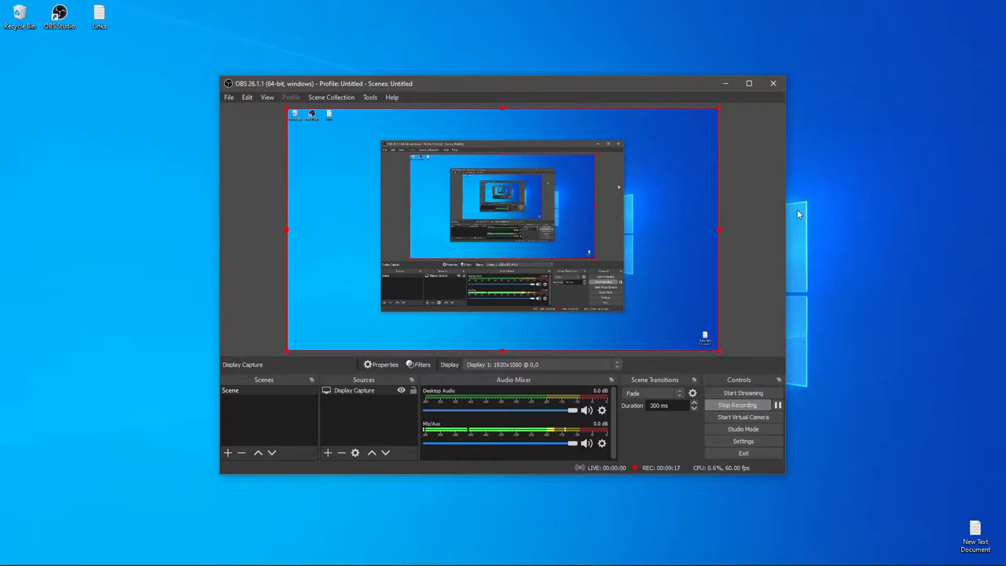
pyautogui.moveTo(427, 340)
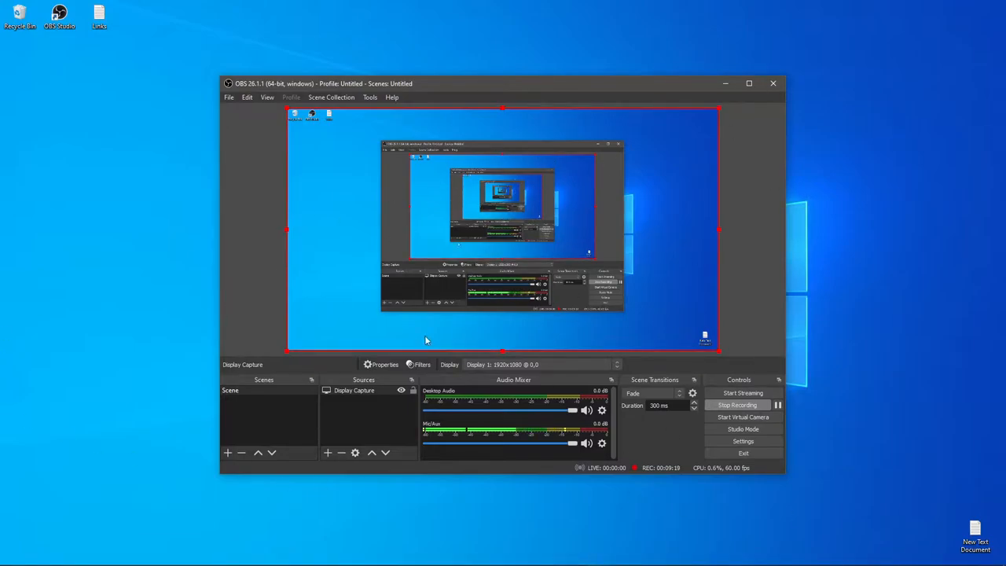
pyautogui.moveTo(751, 412)
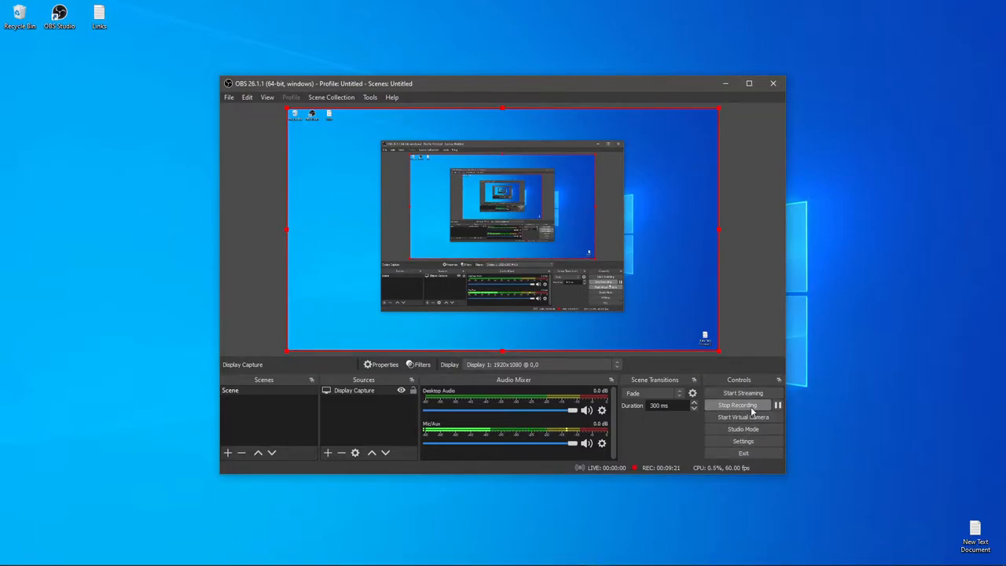